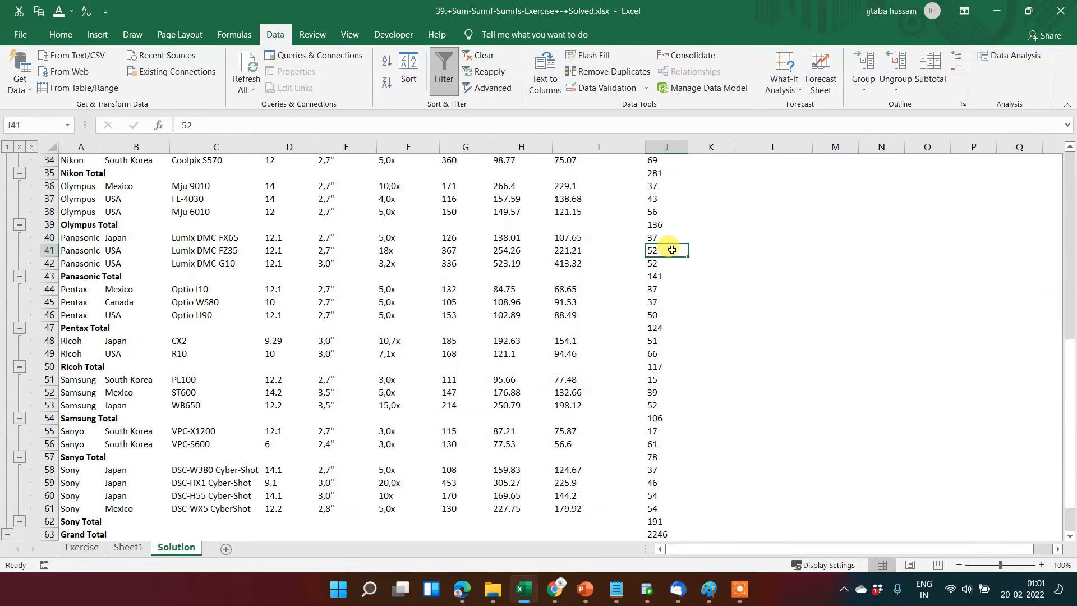
- Inspect the Canon Total subtotal row and its quantity formula
{"action": "scroll", "scroll_direction": "up", "scroll_amount": 3}
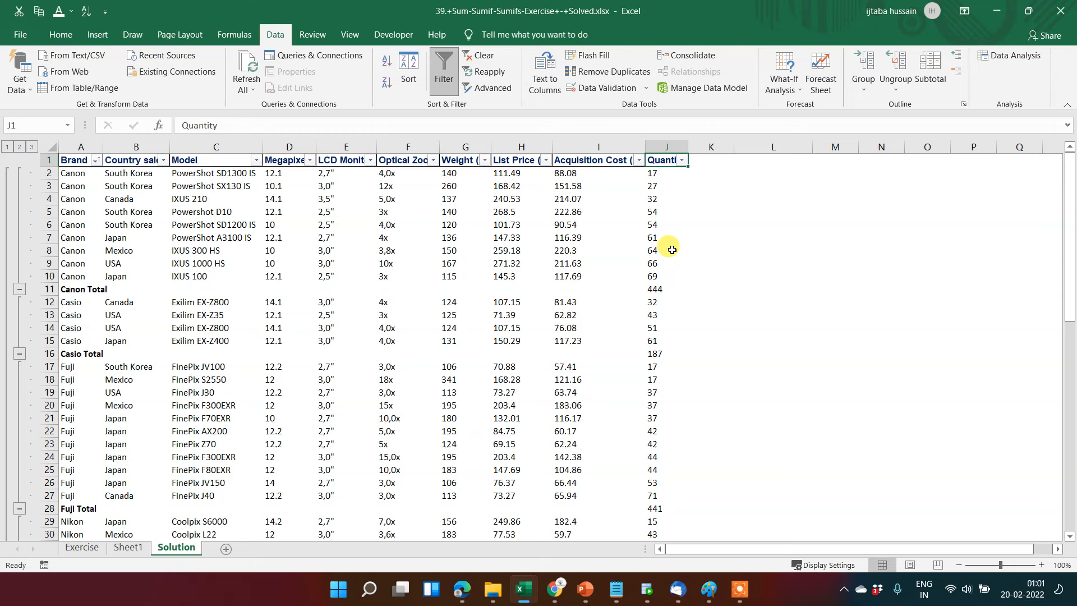
{"action": "left_click", "coordinate": [598, 288]}
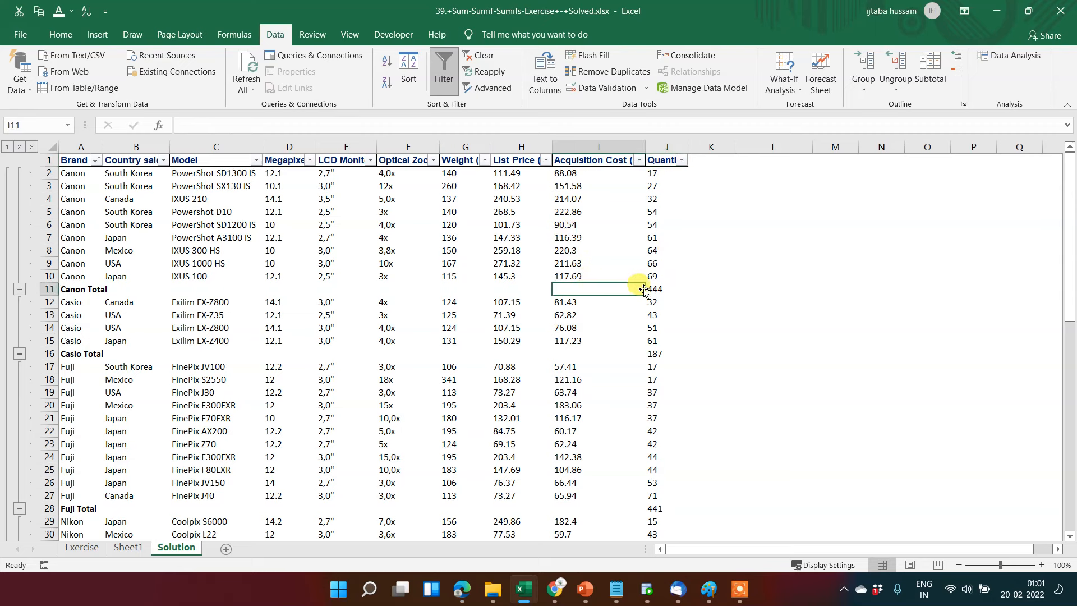
{"action": "left_click", "coordinate": [666, 288]}
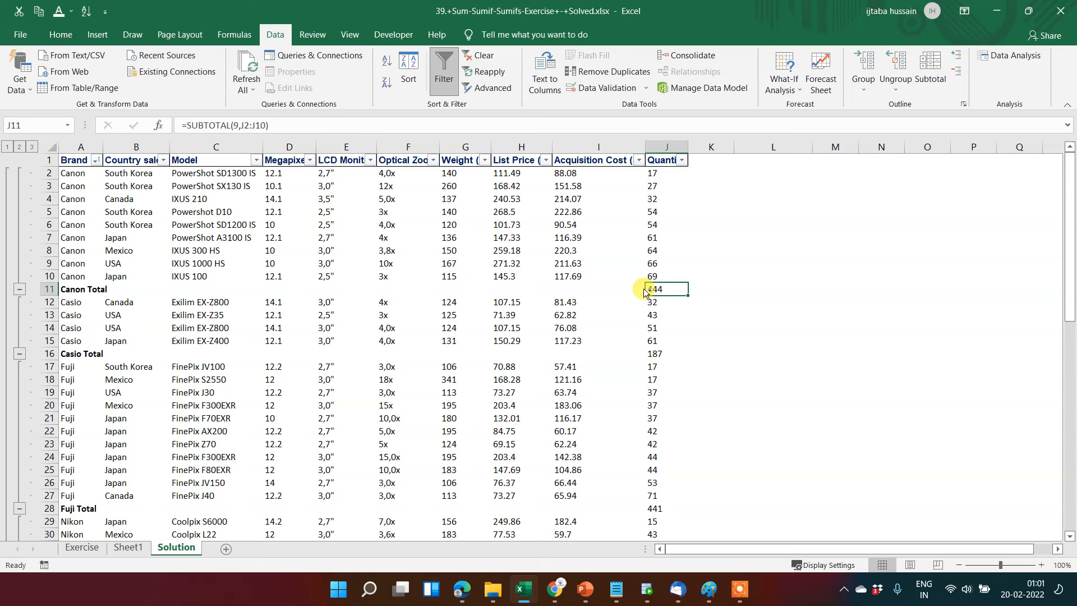
{"action": "left_click", "coordinate": [80, 288]}
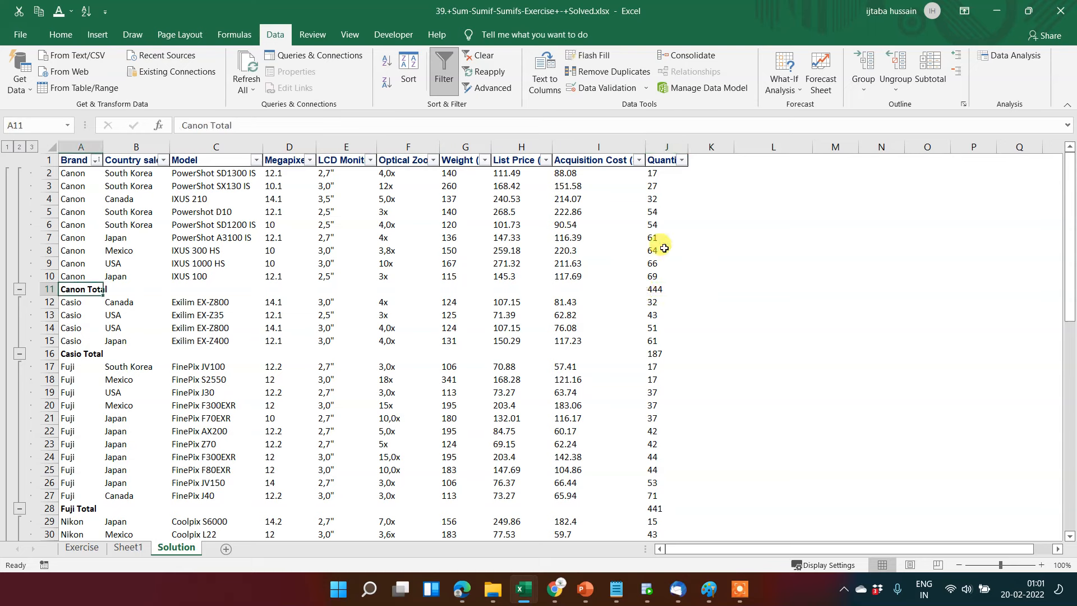
{"action": "mouse_move", "coordinate": [930, 65]}
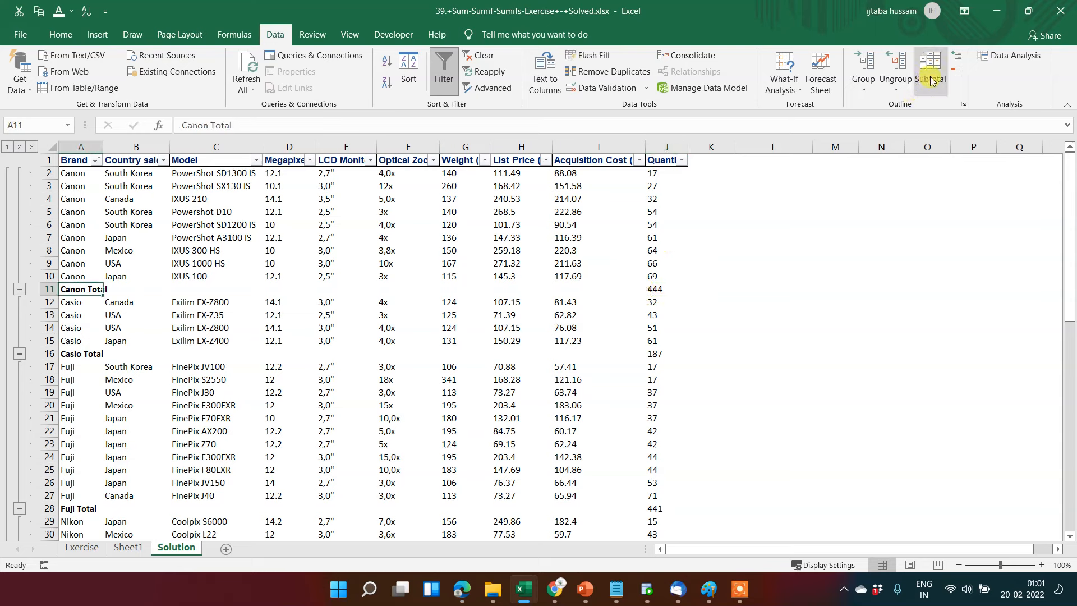
- Remove all subtotal rows via Data > Subtotal so the camera data is a plain list
{"action": "left_click", "coordinate": [930, 65]}
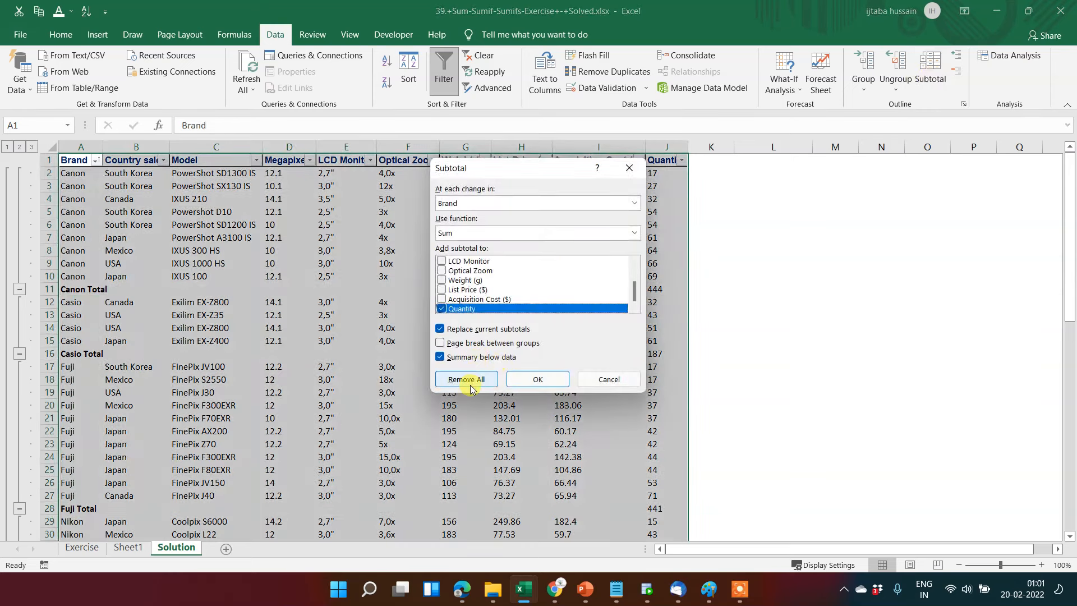
{"action": "left_click", "coordinate": [466, 379]}
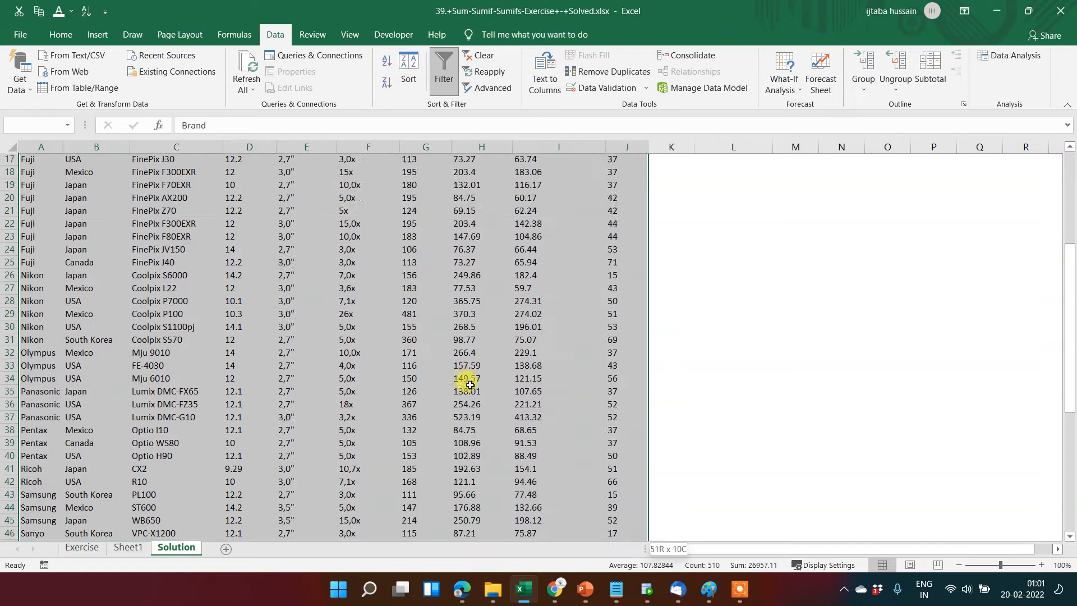
{"action": "scroll", "scroll_direction": "down", "scroll_amount": 3}
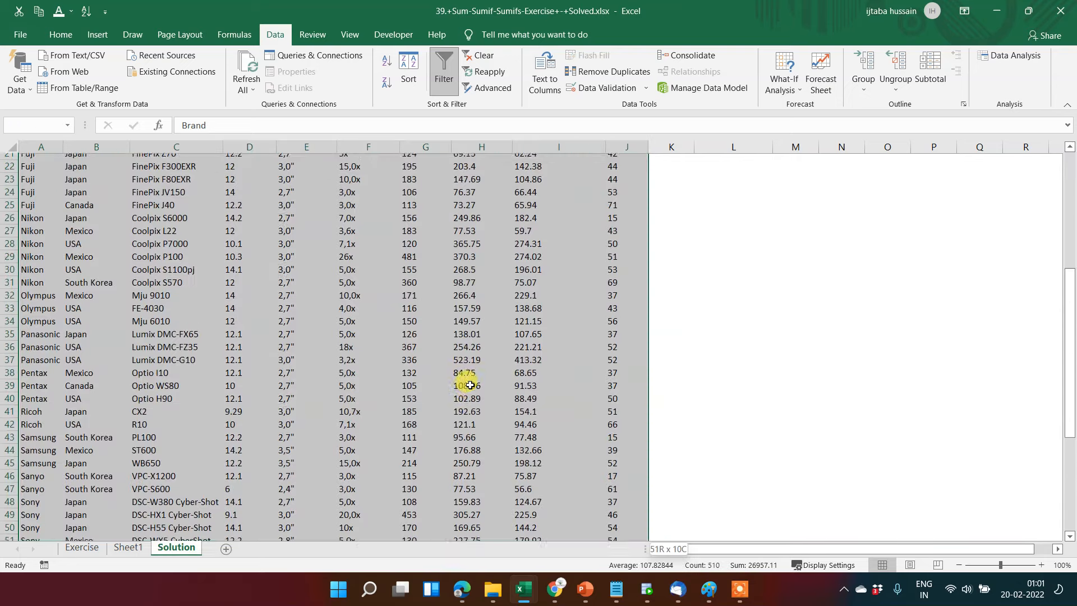
{"action": "scroll", "scroll_direction": "down", "scroll_amount": 3}
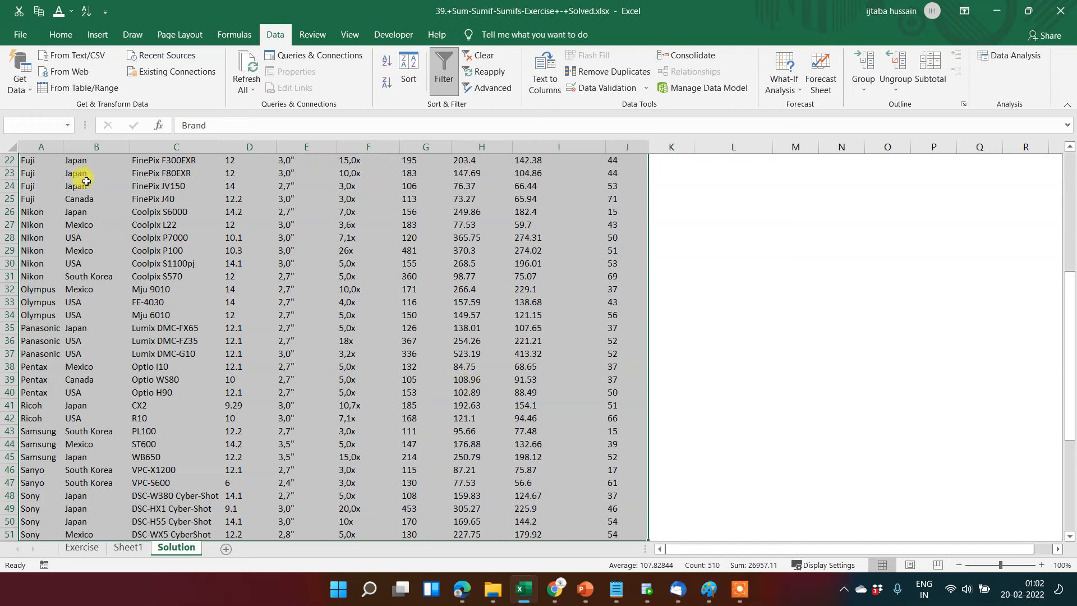
- Start creating a table from Insert for the camera data range A1:J51 with headers
{"action": "left_click", "coordinate": [96, 35]}
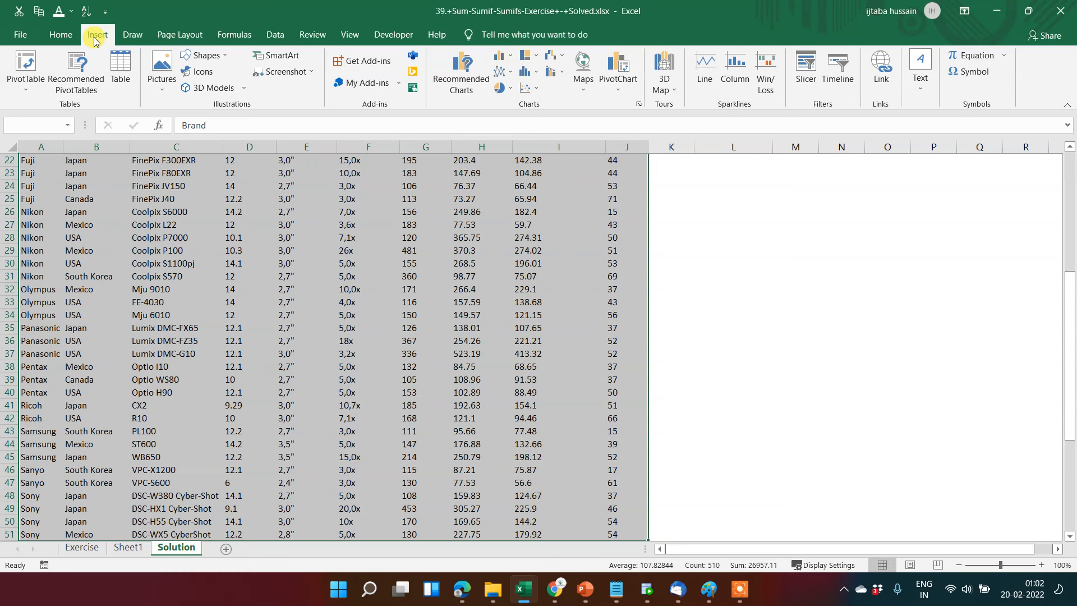
{"action": "mouse_move", "coordinate": [120, 65]}
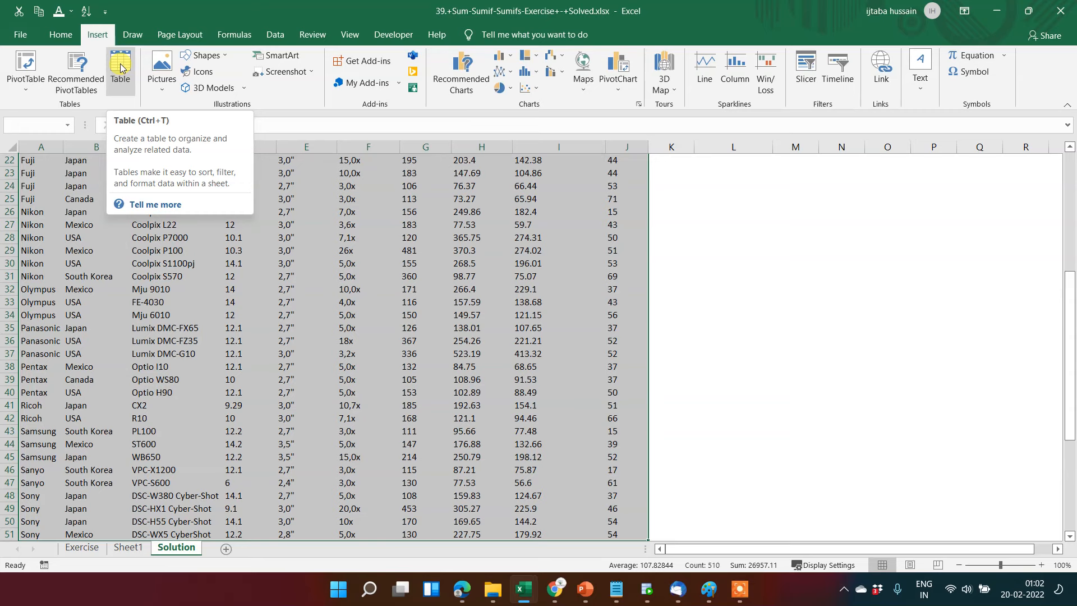
{"action": "left_click", "coordinate": [120, 65]}
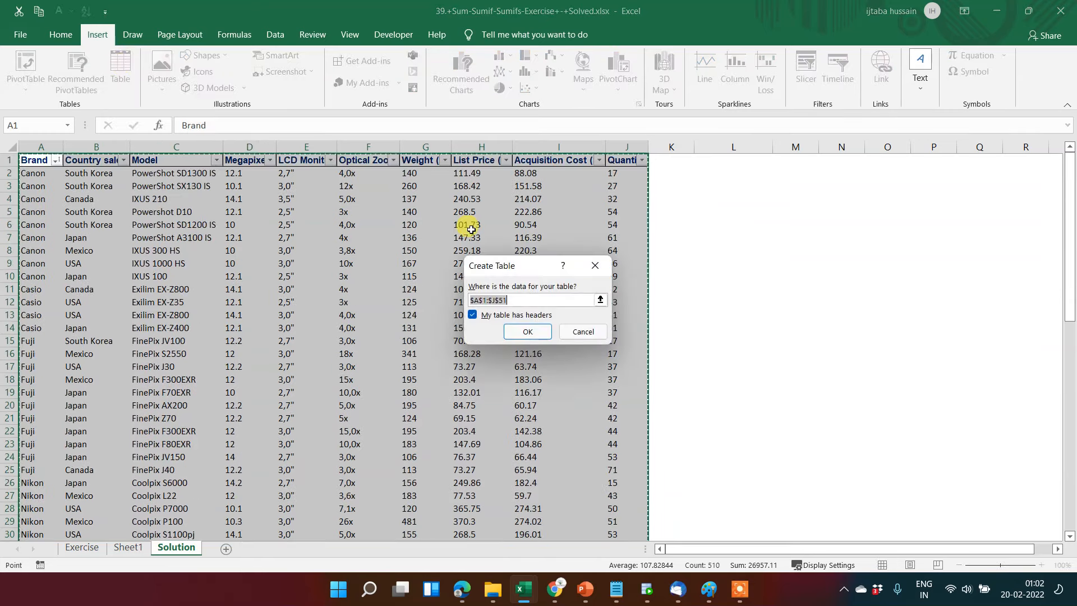
{"action": "mouse_move", "coordinate": [461, 259]}
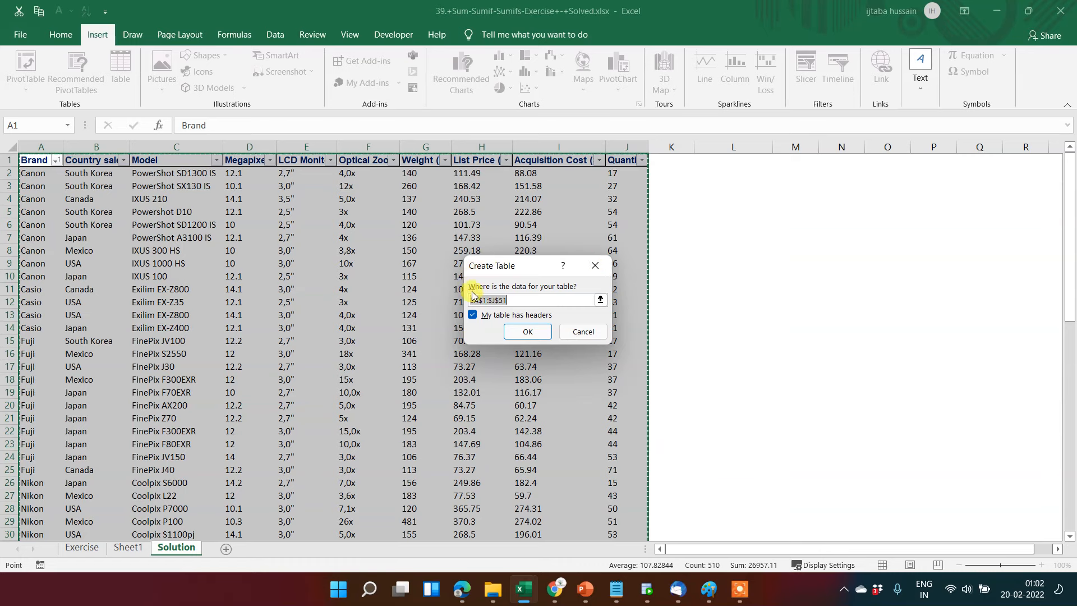
{"action": "mouse_move", "coordinate": [519, 308]}
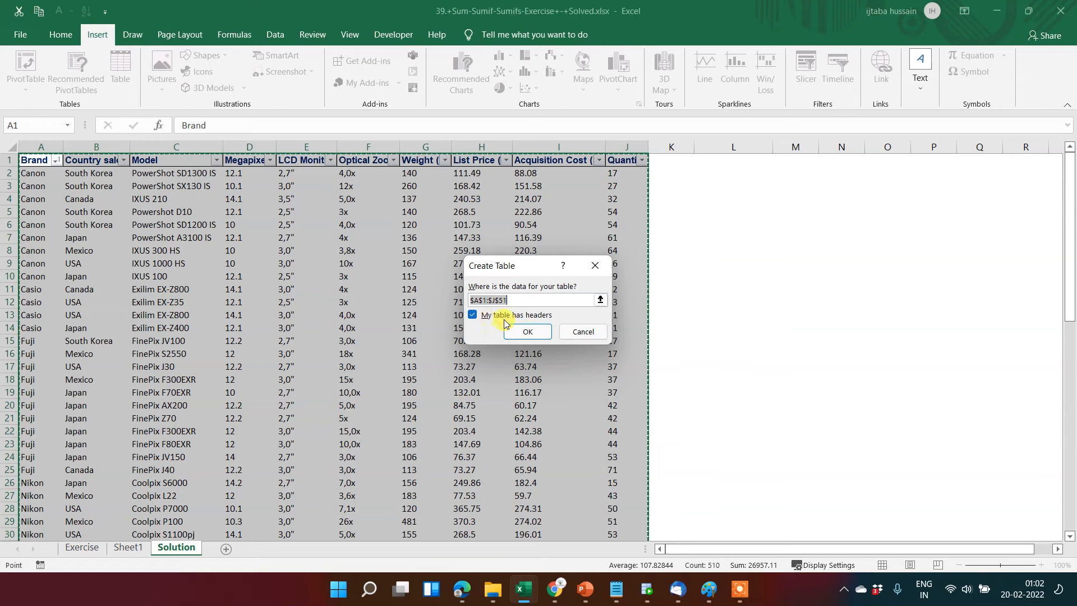
{"action": "mouse_move", "coordinate": [543, 323]}
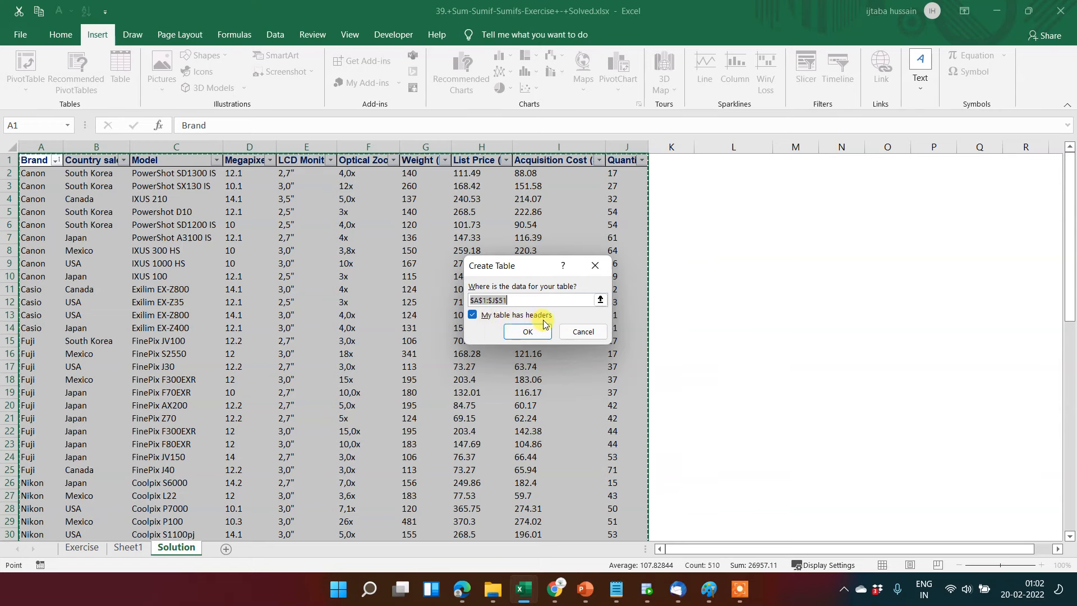
{"action": "mouse_move", "coordinate": [492, 160]}
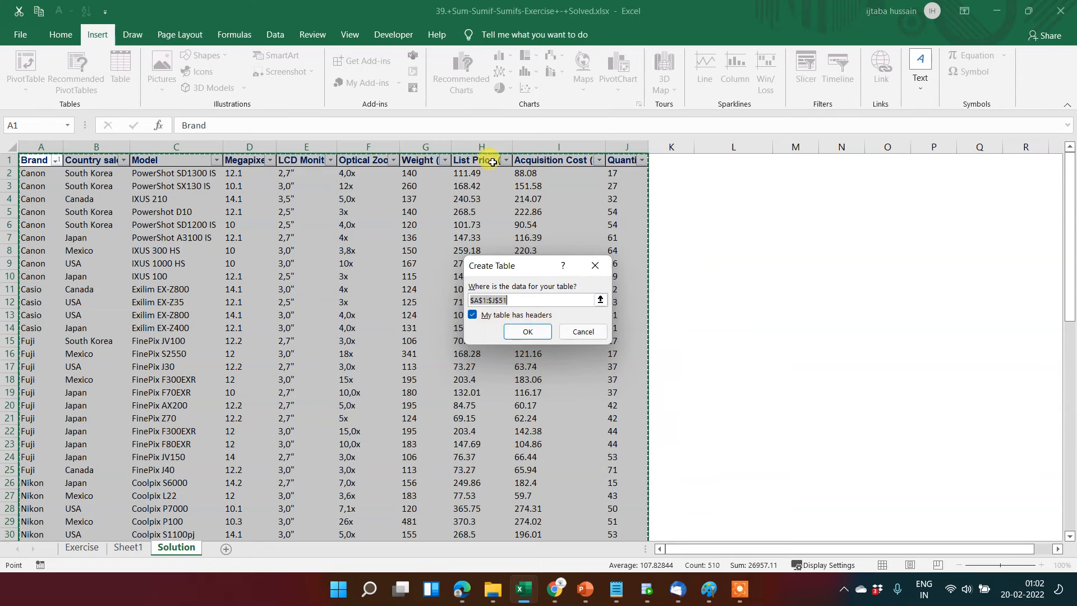
{"action": "mouse_move", "coordinate": [473, 314]}
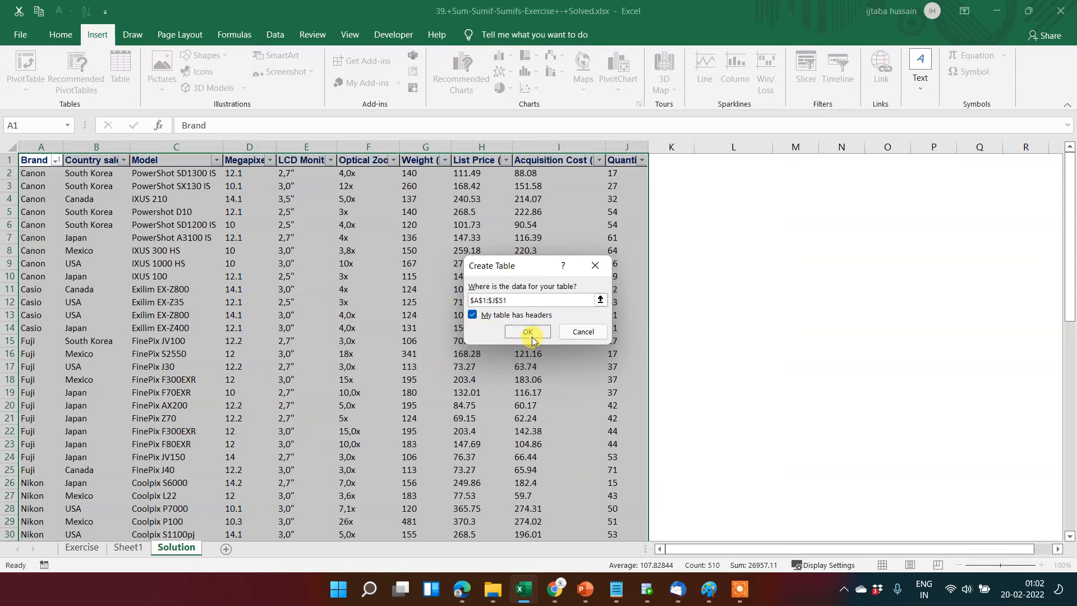
- Create Table1 from the data and turn off its header filter buttons
{"action": "left_click", "coordinate": [527, 330]}
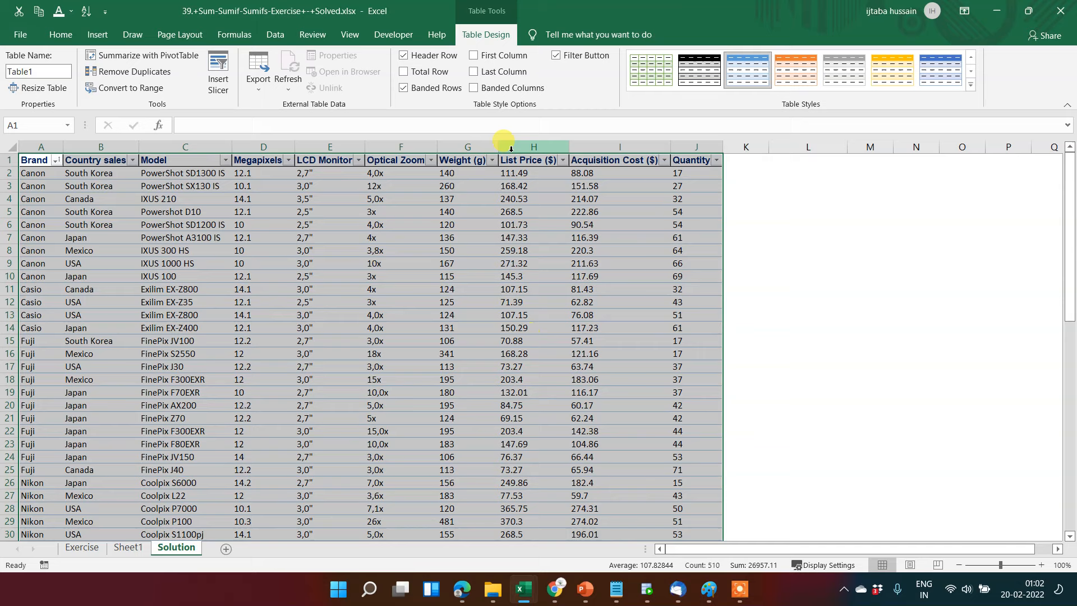
{"action": "left_click", "coordinate": [40, 159]}
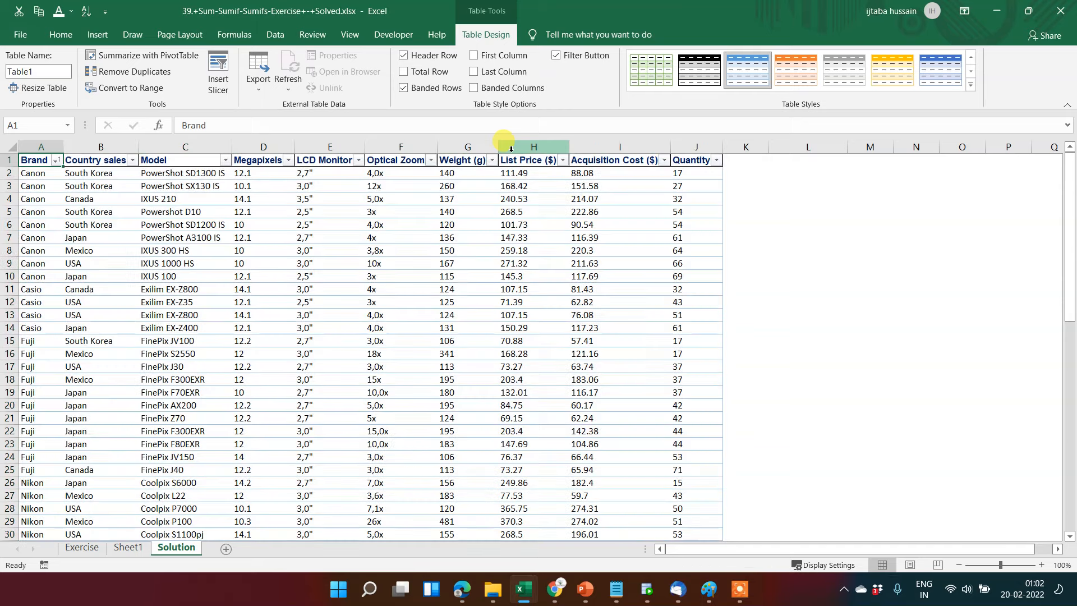
{"action": "scroll", "scroll_direction": "down", "scroll_amount": 3}
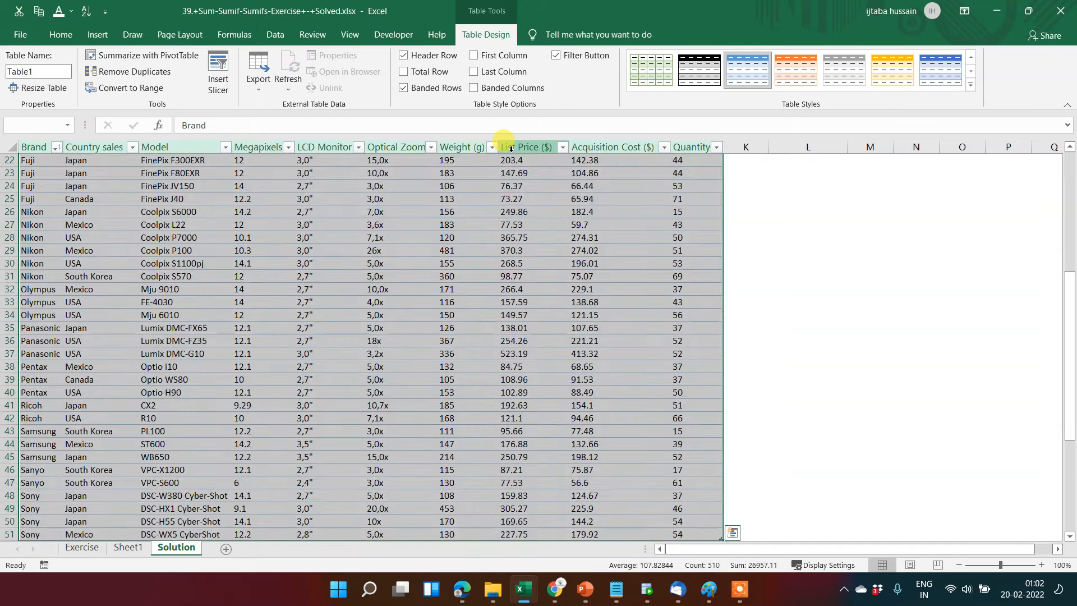
{"action": "left_click", "coordinate": [29, 534]}
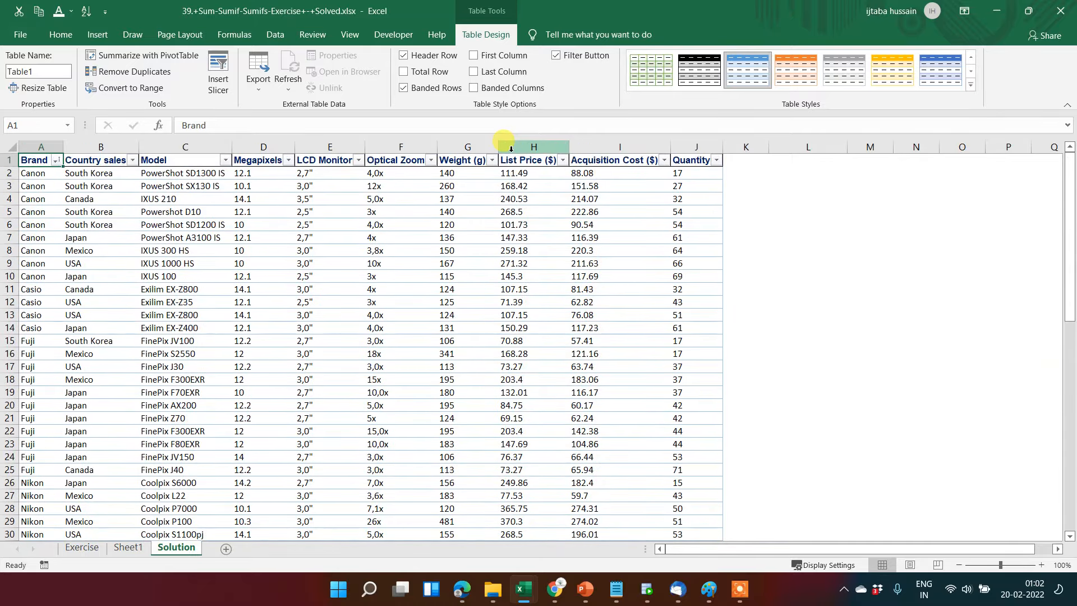
{"action": "left_click", "coordinate": [32, 159]}
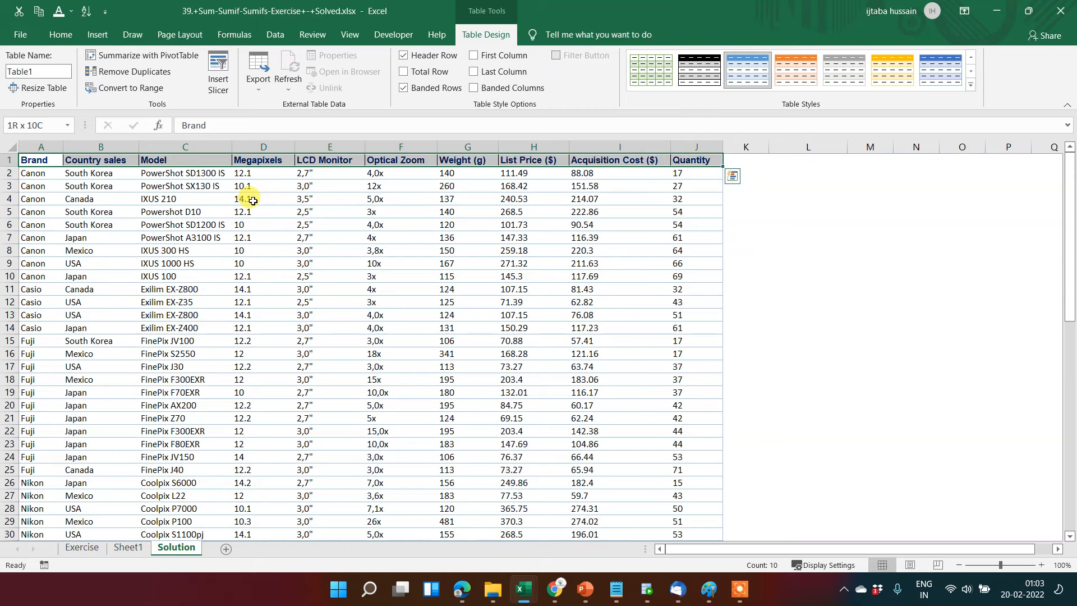
{"action": "scroll", "scroll_direction": "down", "scroll_amount": 3}
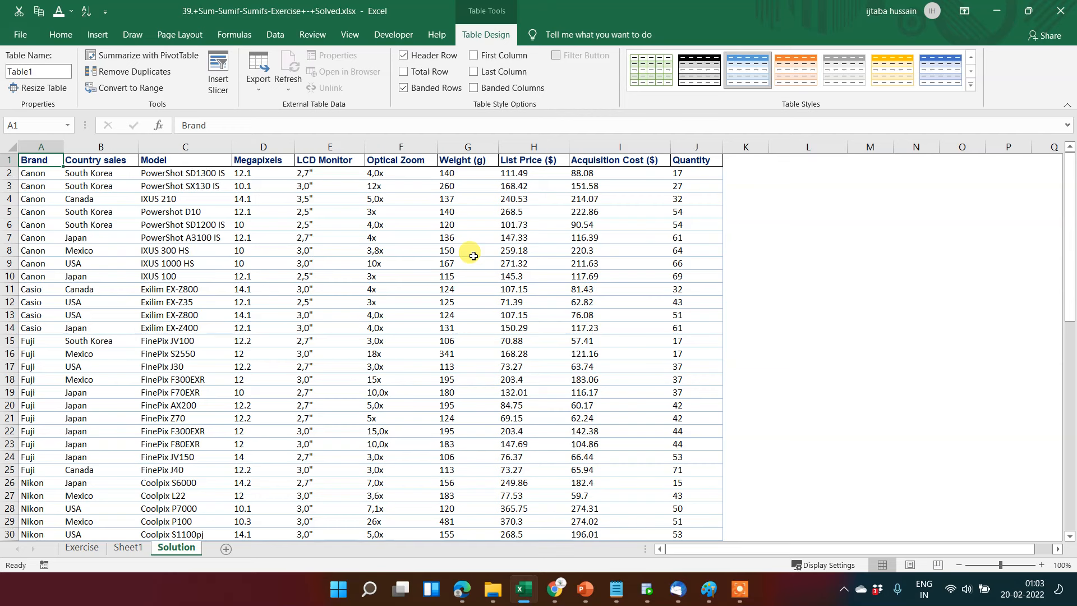
{"action": "mouse_move", "coordinate": [718, 299]}
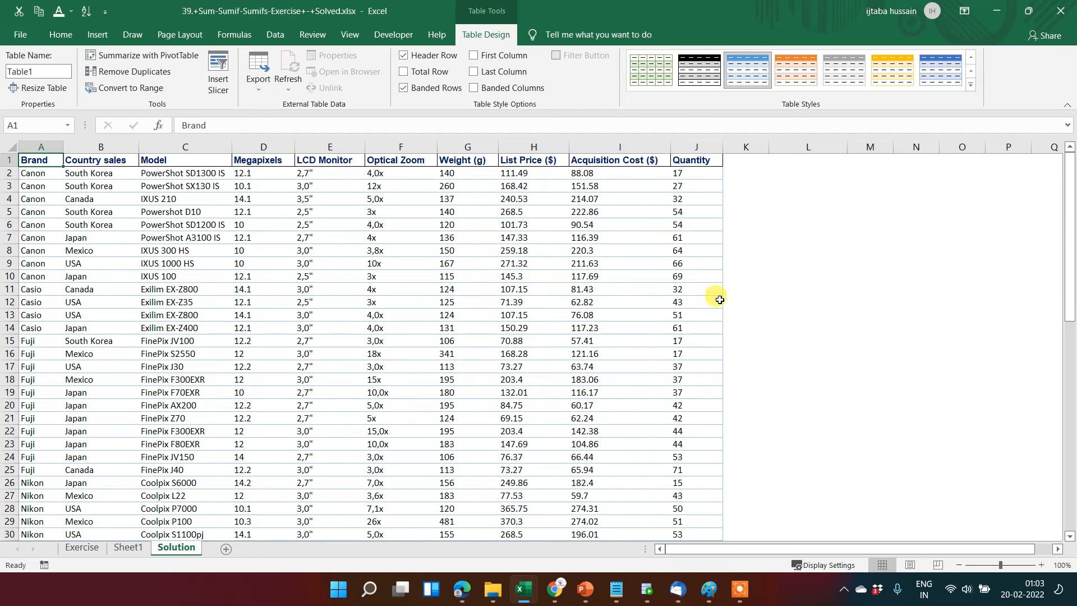
{"action": "mouse_move", "coordinate": [791, 111]}
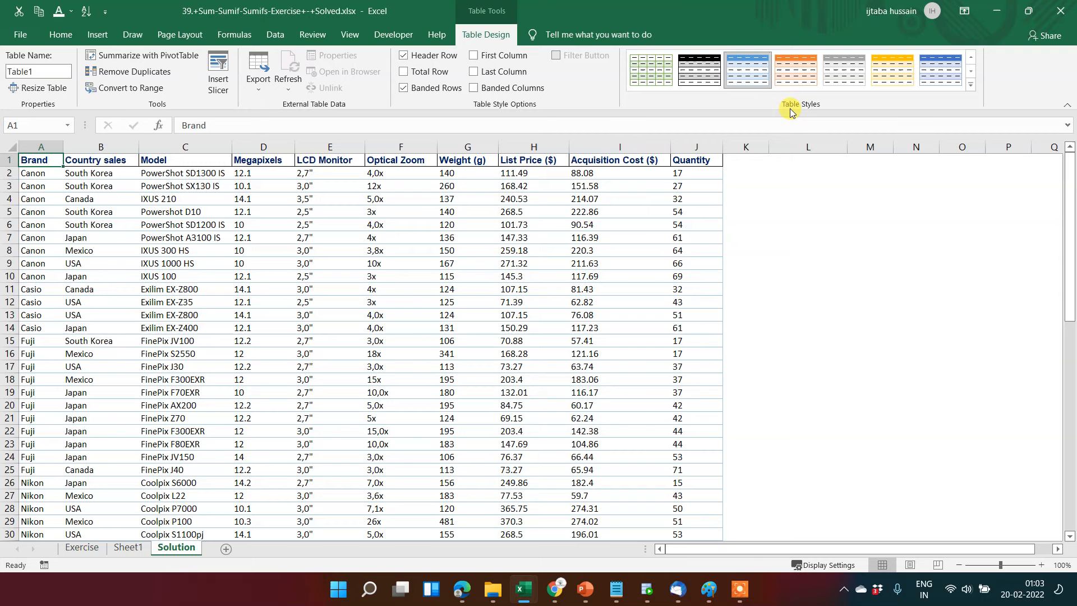
- Clear Table1's table style from the styles gallery so it shows plain cells
{"action": "left_click", "coordinate": [972, 86]}
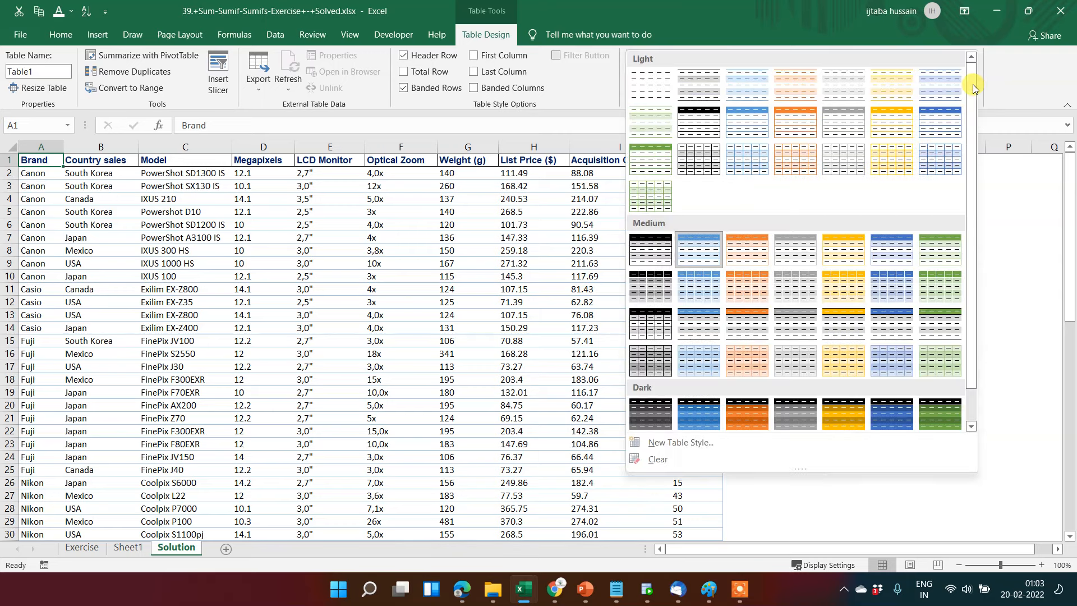
{"action": "mouse_move", "coordinate": [793, 114]}
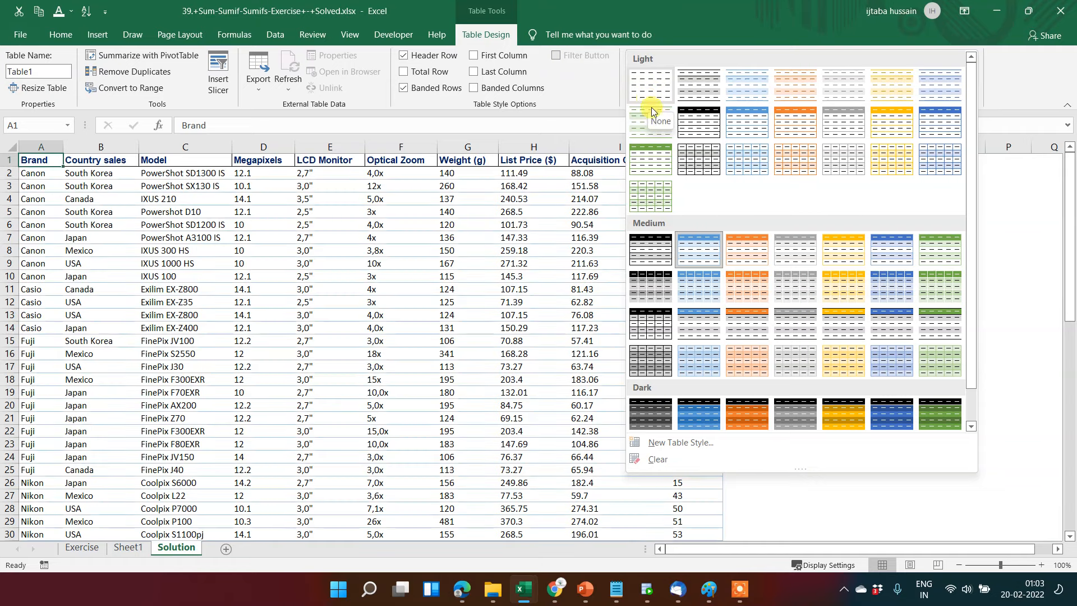
{"action": "mouse_move", "coordinate": [650, 200]}
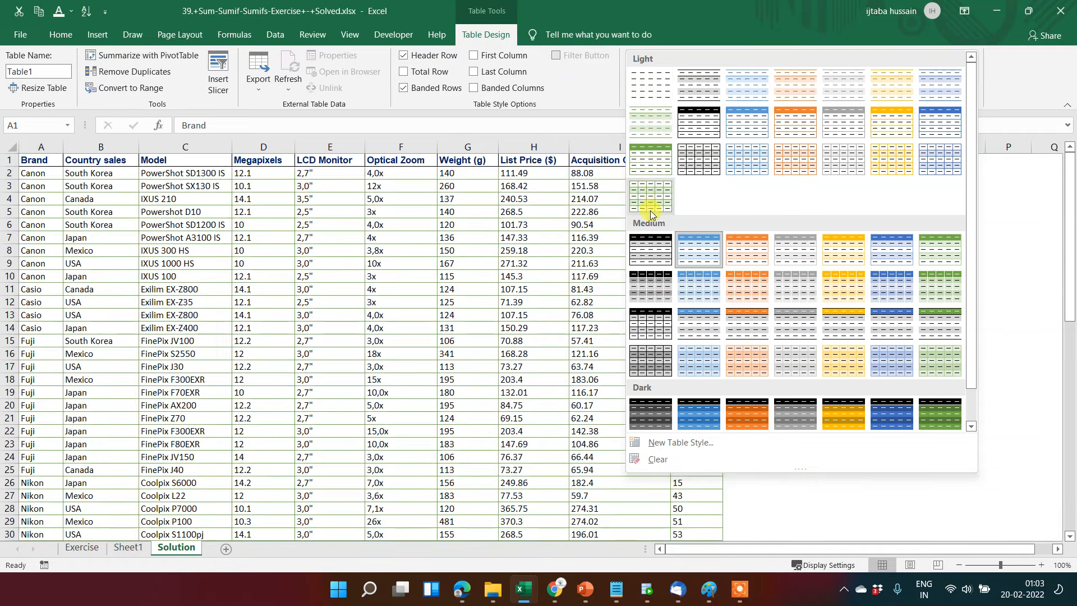
{"action": "mouse_move", "coordinate": [663, 323]}
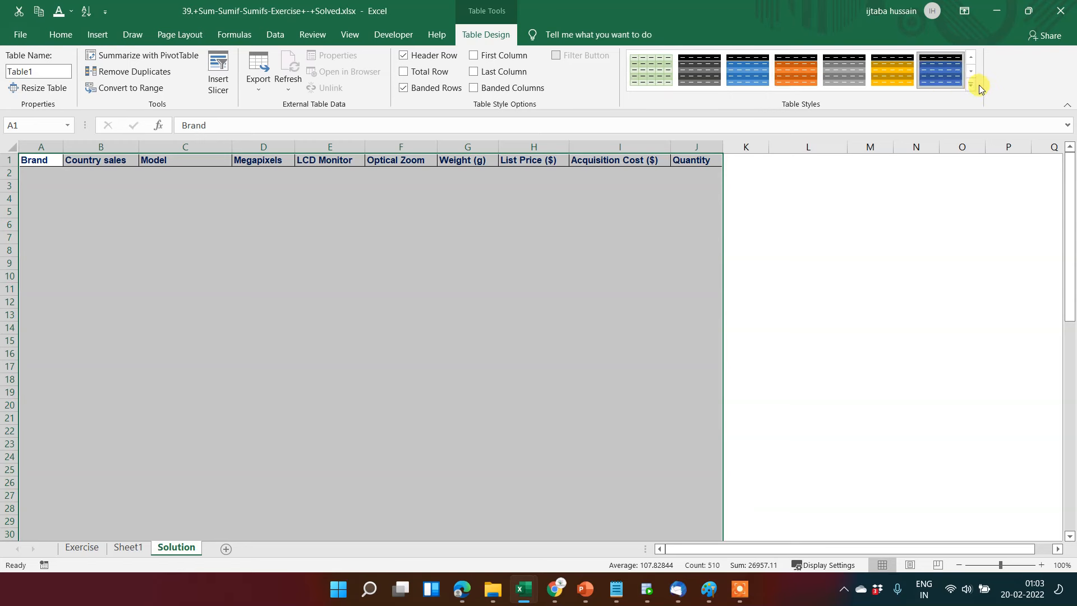
{"action": "left_click", "coordinate": [972, 81]}
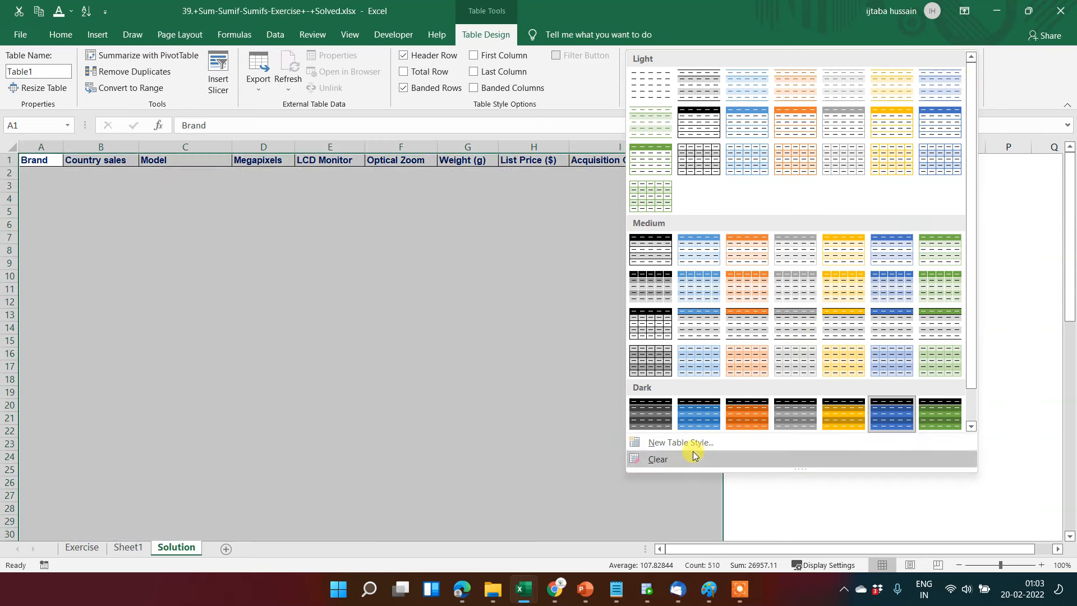
{"action": "mouse_move", "coordinate": [693, 459]}
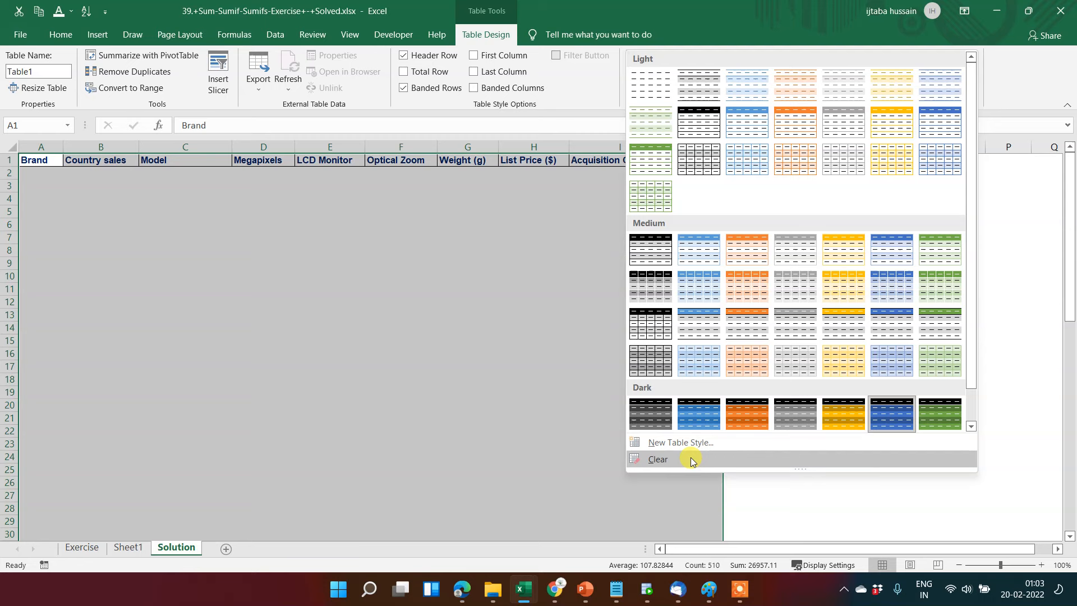
{"action": "left_click", "coordinate": [656, 459]}
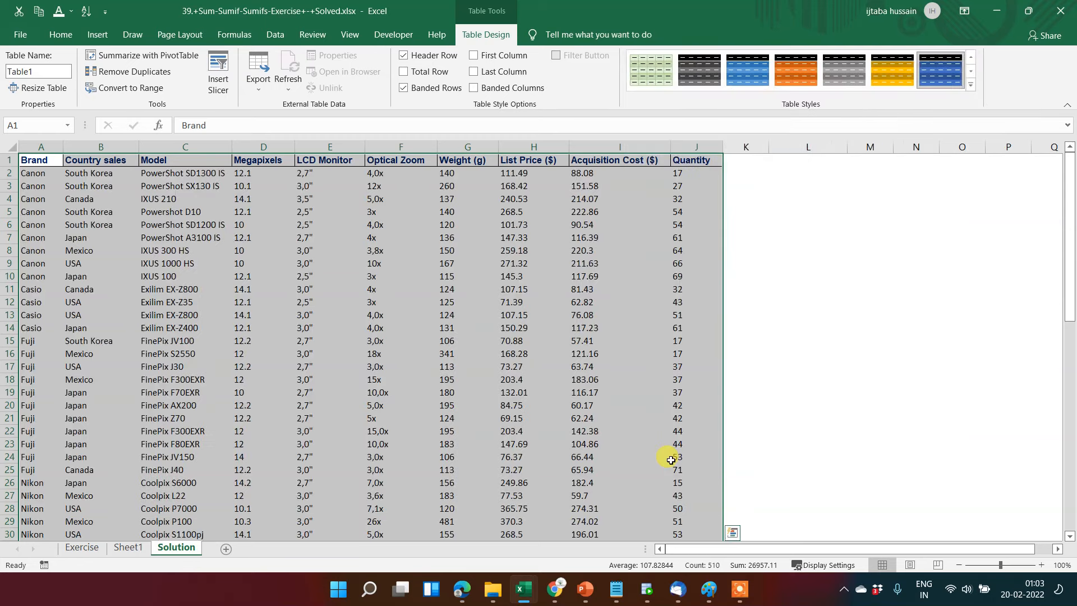
{"action": "left_click", "coordinate": [618, 327]}
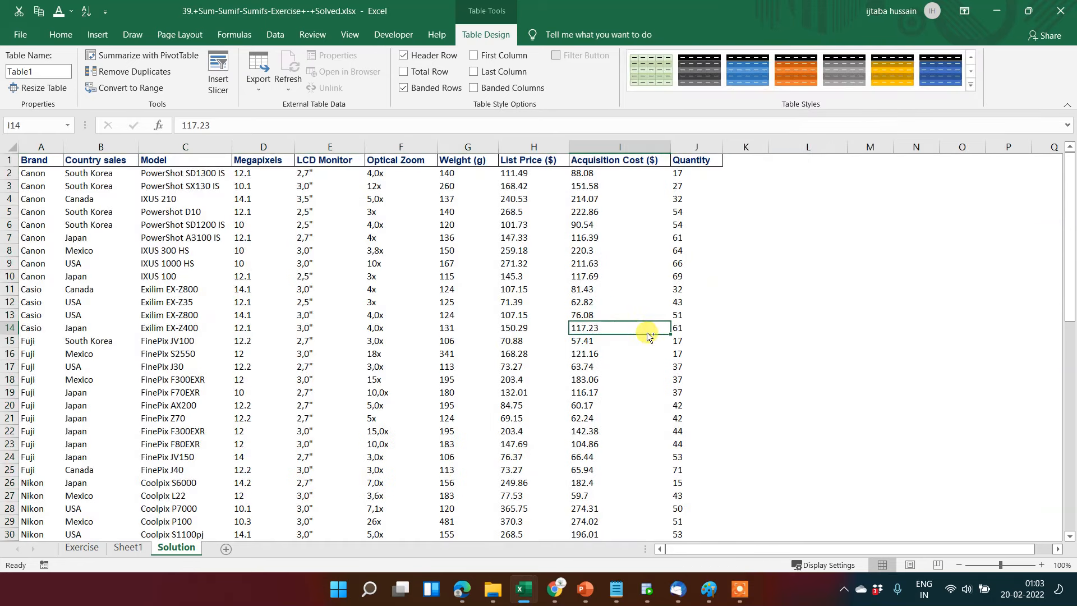
- Turn the Filter Button style option back on for Table1's headings, toggling banded rows
{"action": "left_click", "coordinate": [619, 173]}
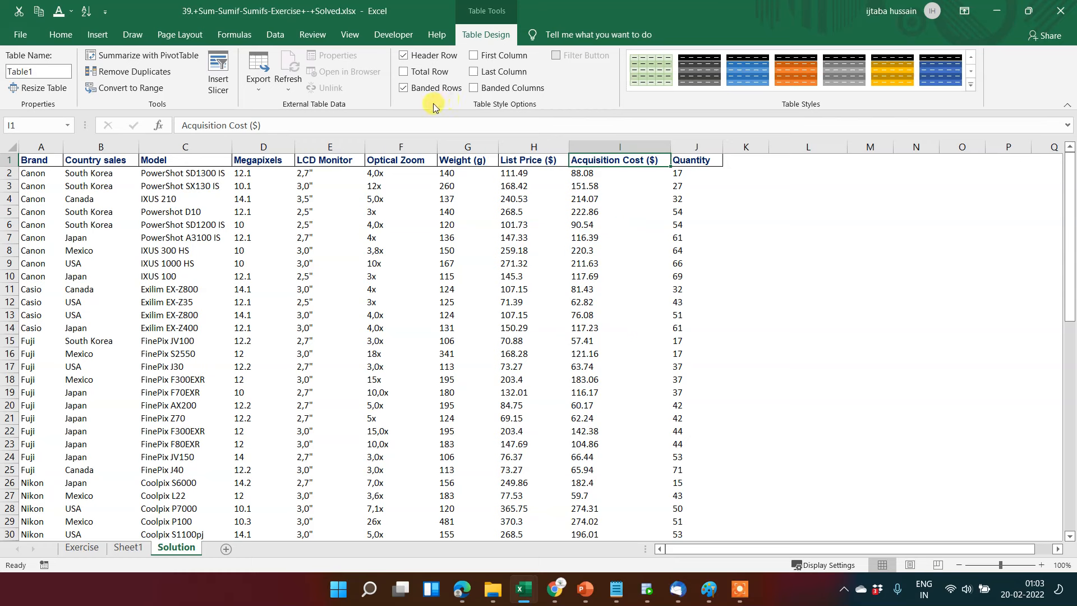
{"action": "mouse_move", "coordinate": [545, 108]}
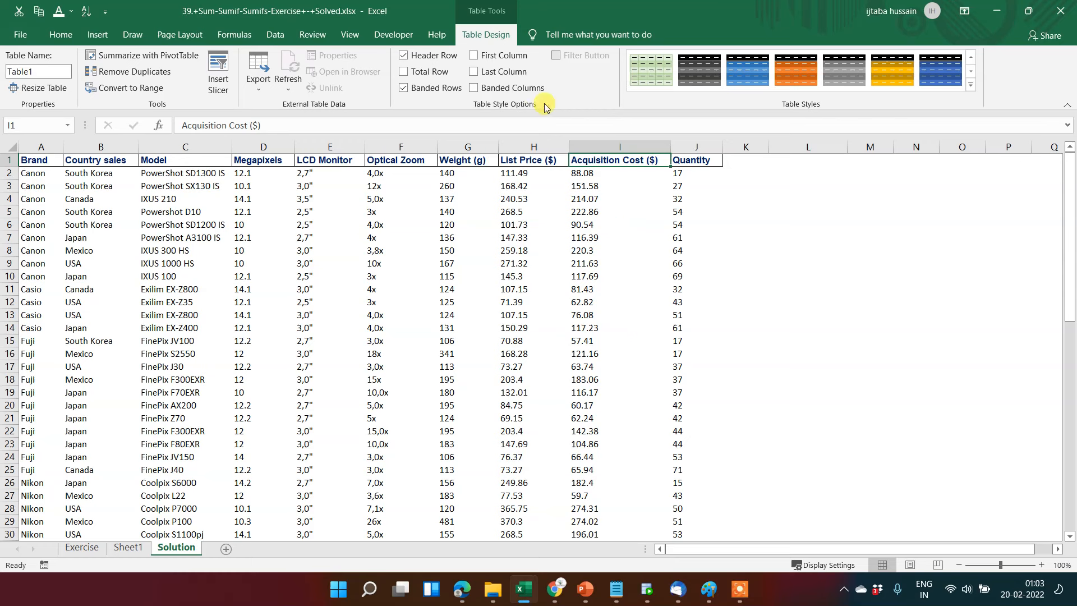
{"action": "mouse_move", "coordinate": [395, 51]}
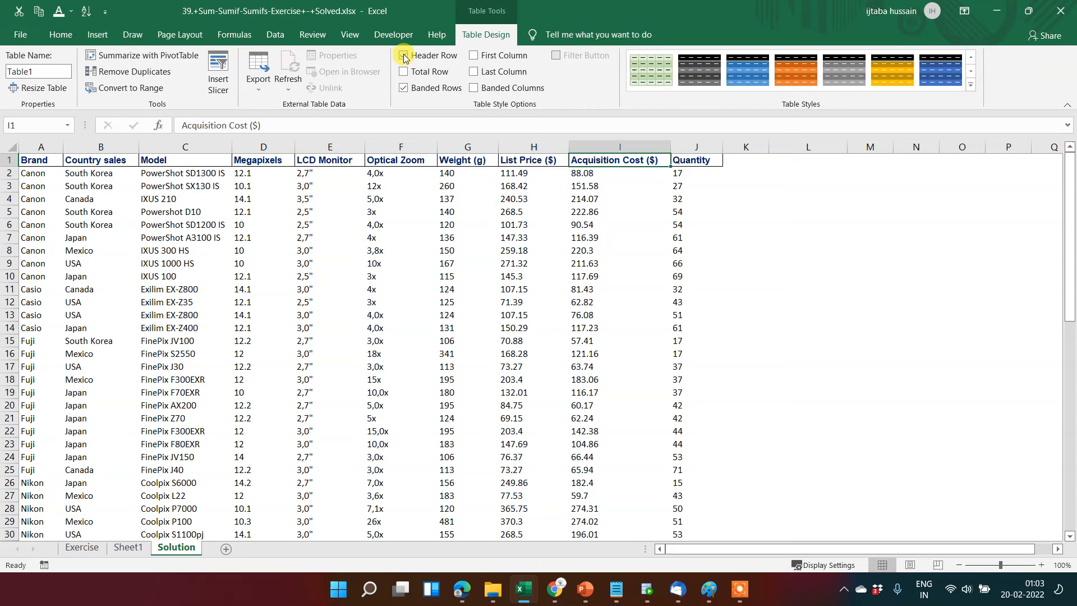
{"action": "left_click", "coordinate": [403, 56]}
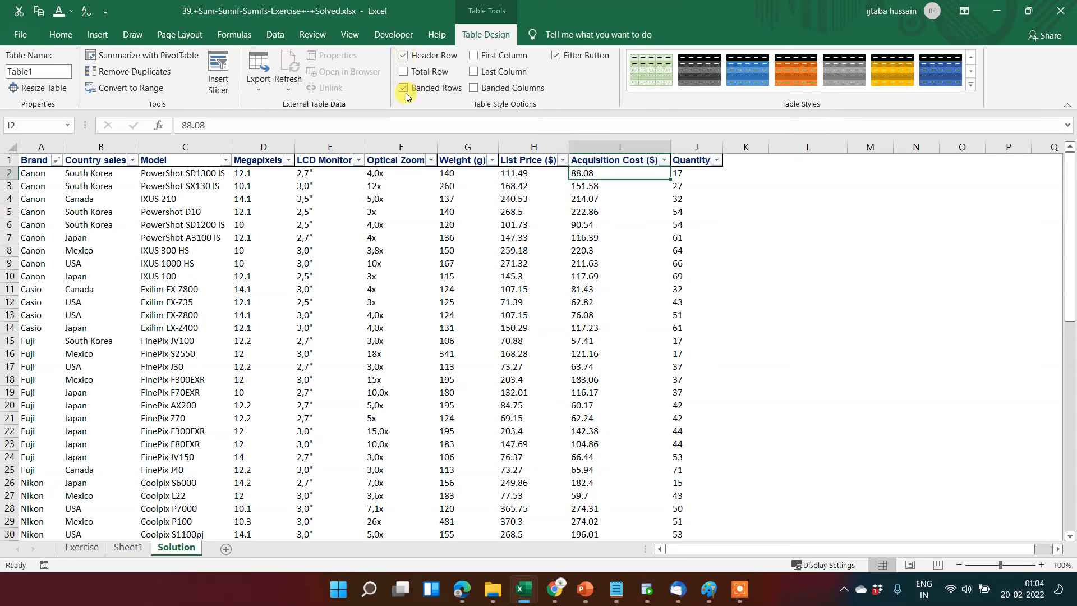
{"action": "mouse_move", "coordinate": [405, 88]}
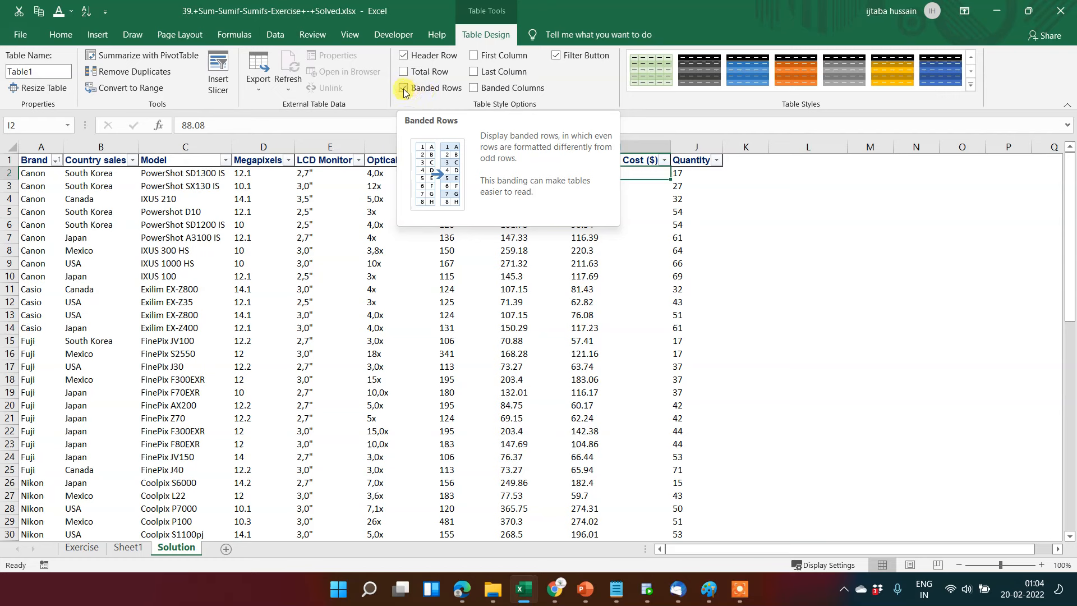
{"action": "left_click", "coordinate": [404, 88]}
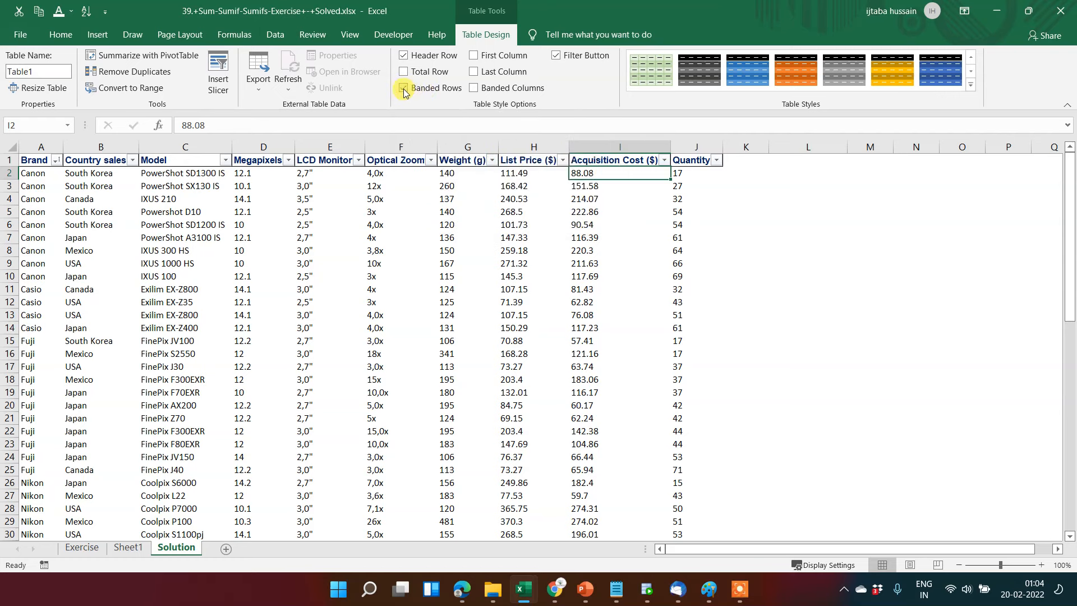
{"action": "left_click", "coordinate": [403, 88]}
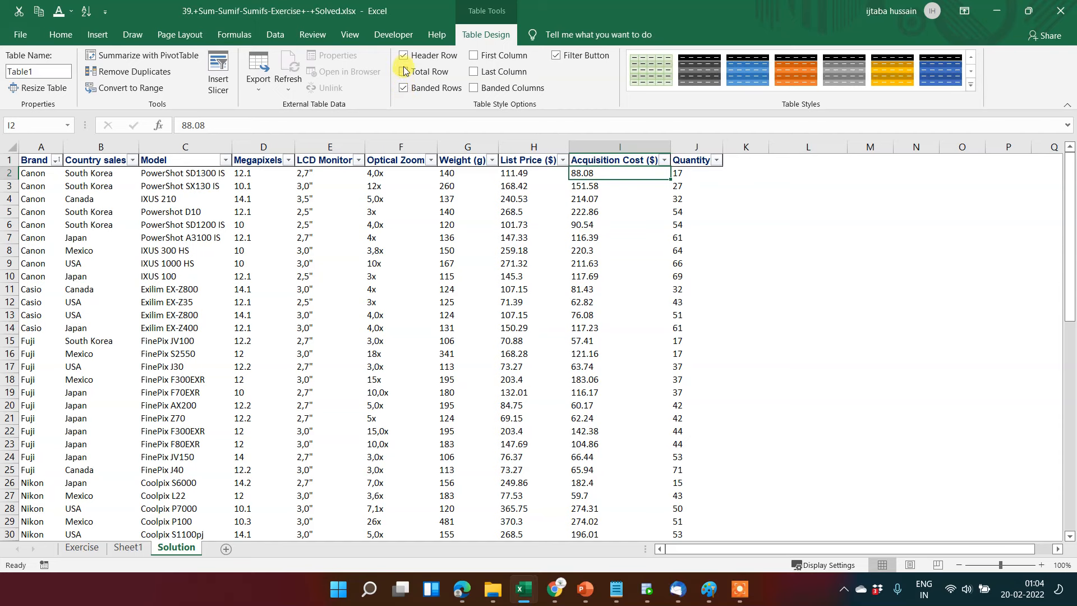
- Add a Total row to Table1 and inspect the Quantity subtotal formula
{"action": "left_click", "coordinate": [404, 72]}
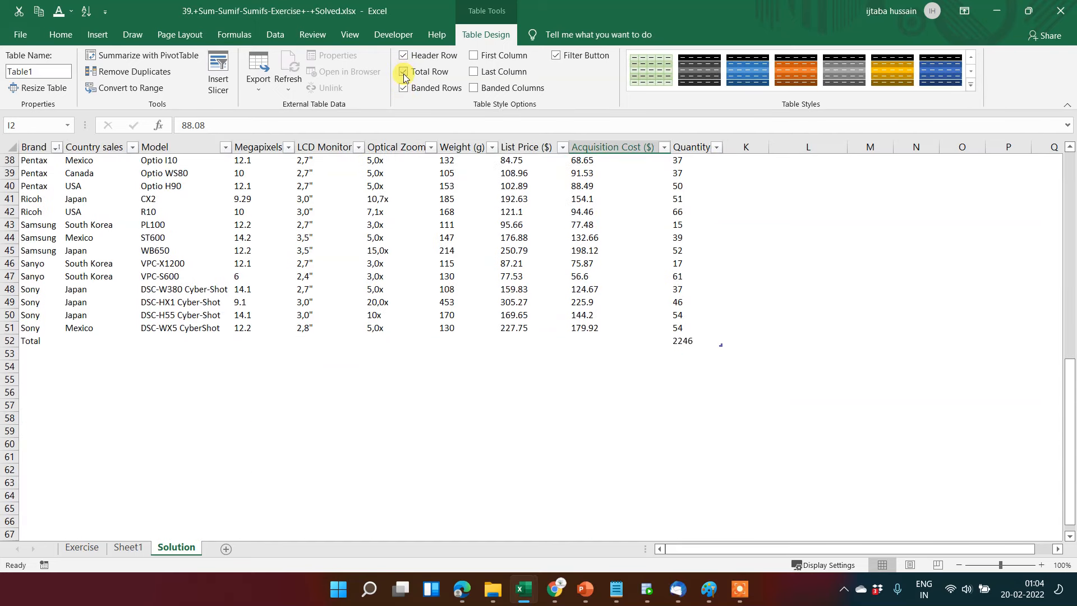
{"action": "left_click", "coordinate": [402, 72]}
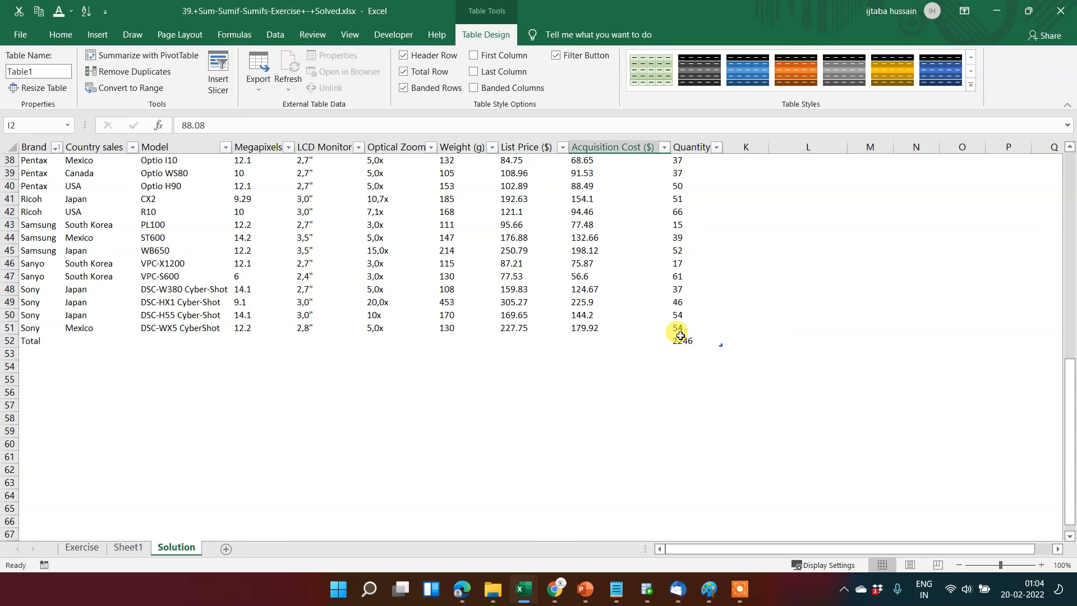
{"action": "left_click", "coordinate": [680, 341]}
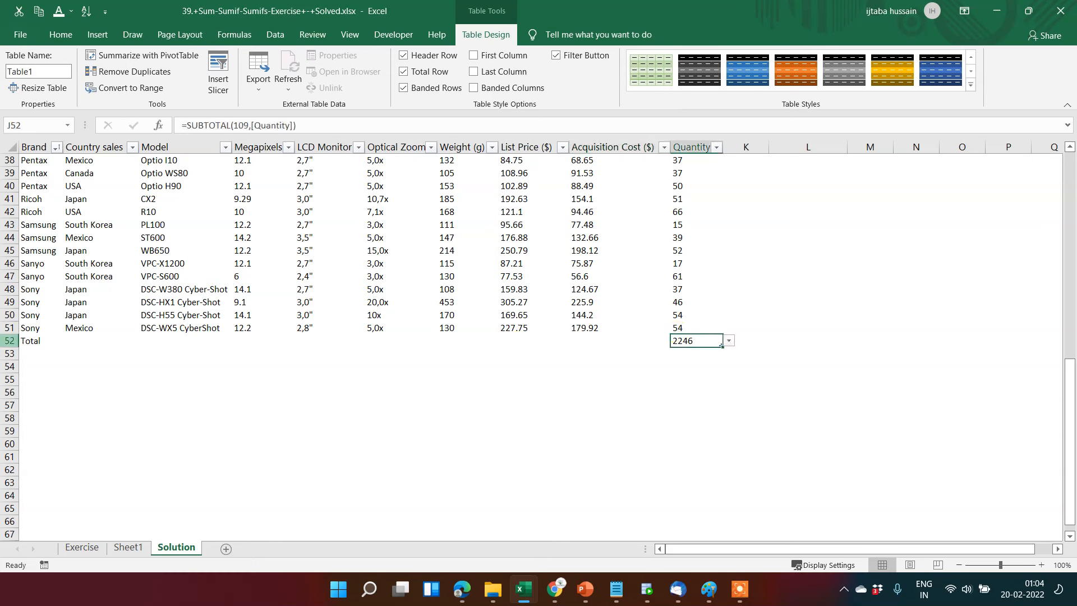
{"action": "left_click", "coordinate": [32, 341]}
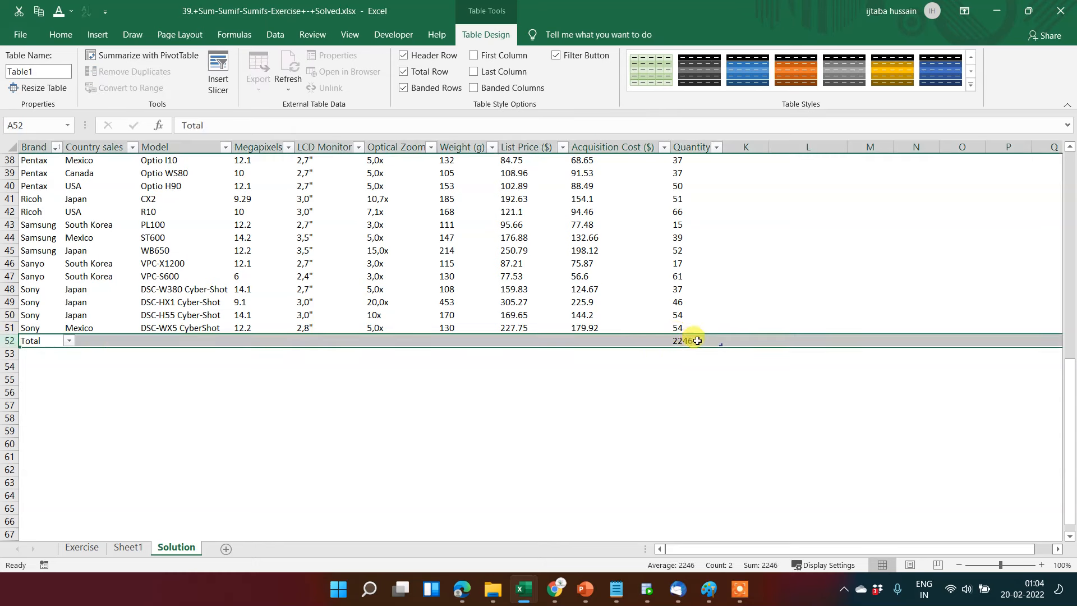
{"action": "left_click", "coordinate": [687, 340]}
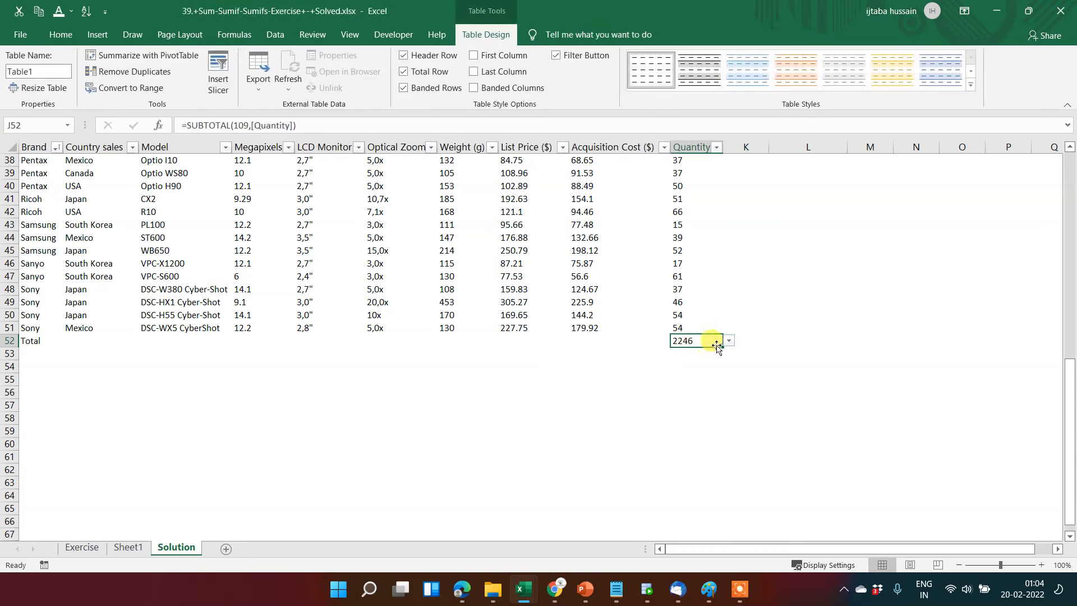
{"action": "mouse_move", "coordinate": [665, 256]}
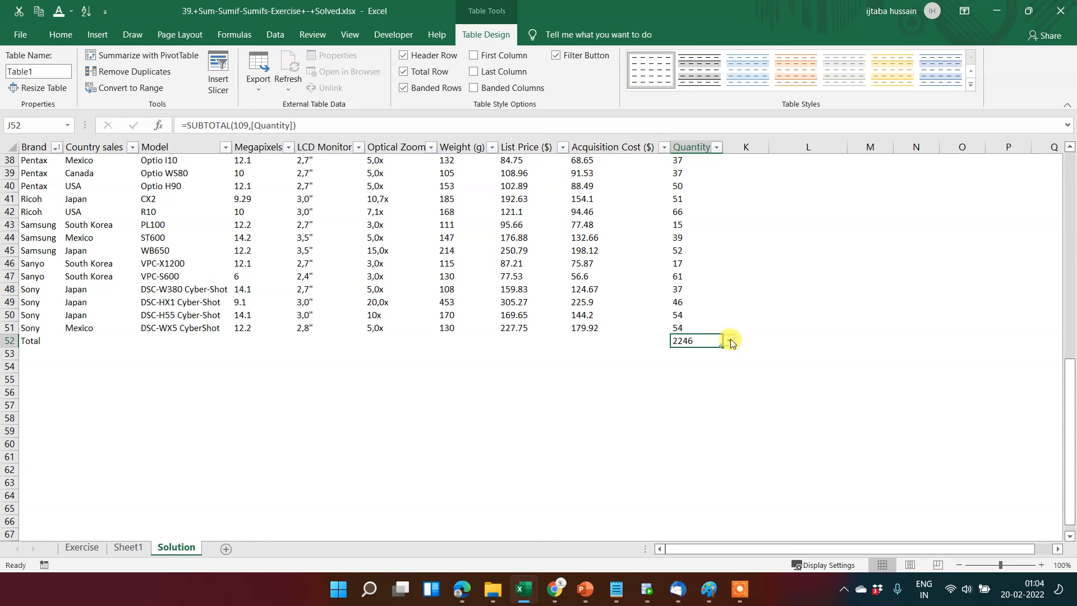
- Try Average, Count and Count Numbers for the Quantity total, then set it to Max (71)
{"action": "left_click", "coordinate": [729, 341]}
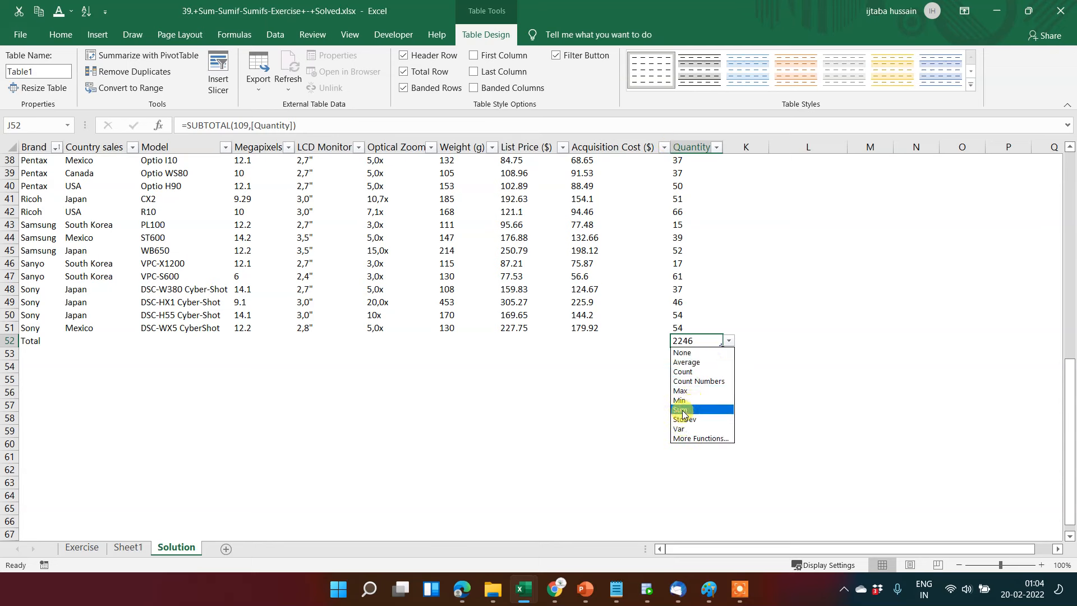
{"action": "mouse_move", "coordinate": [700, 362]}
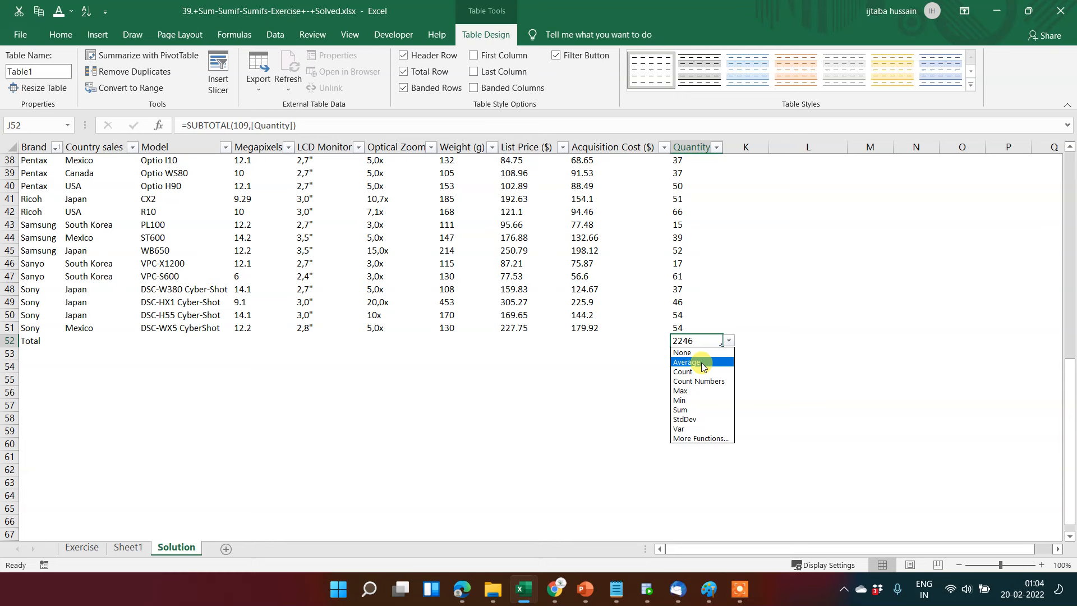
{"action": "left_click", "coordinate": [688, 362]}
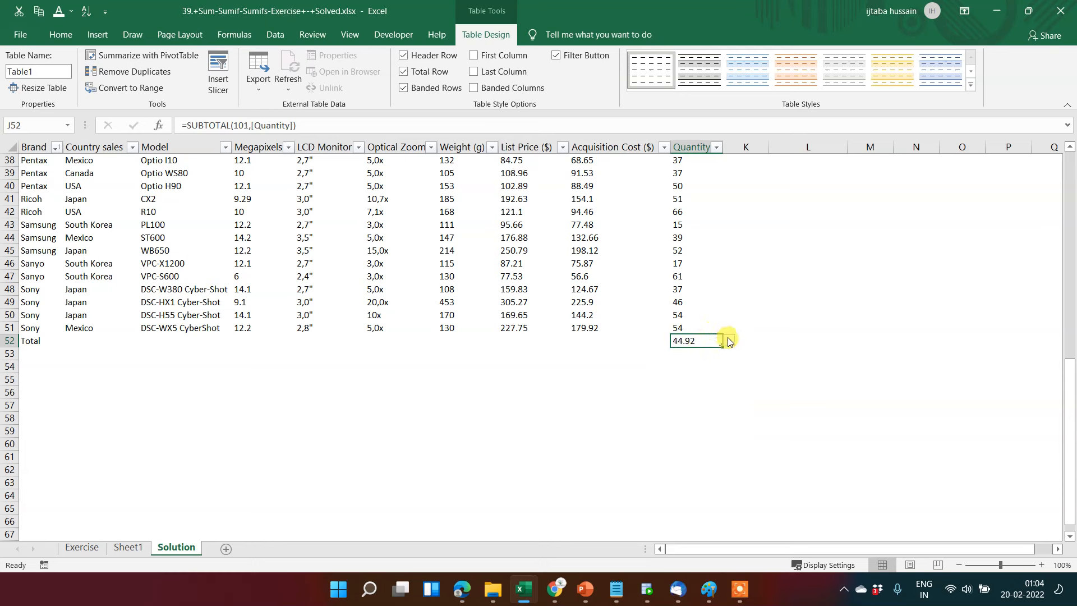
{"action": "left_click", "coordinate": [728, 341]}
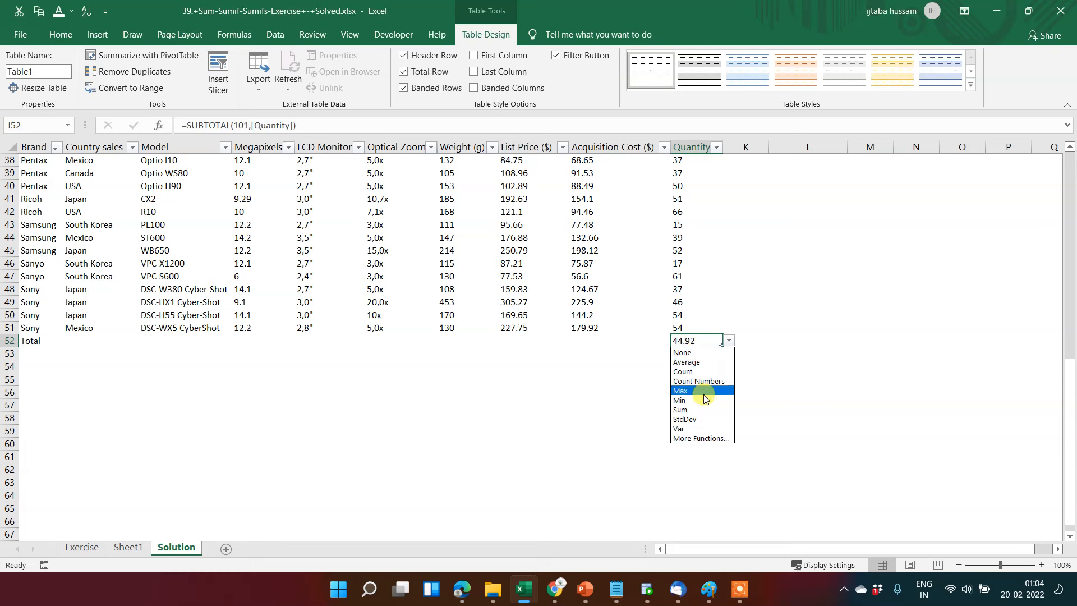
{"action": "left_click", "coordinate": [683, 372]}
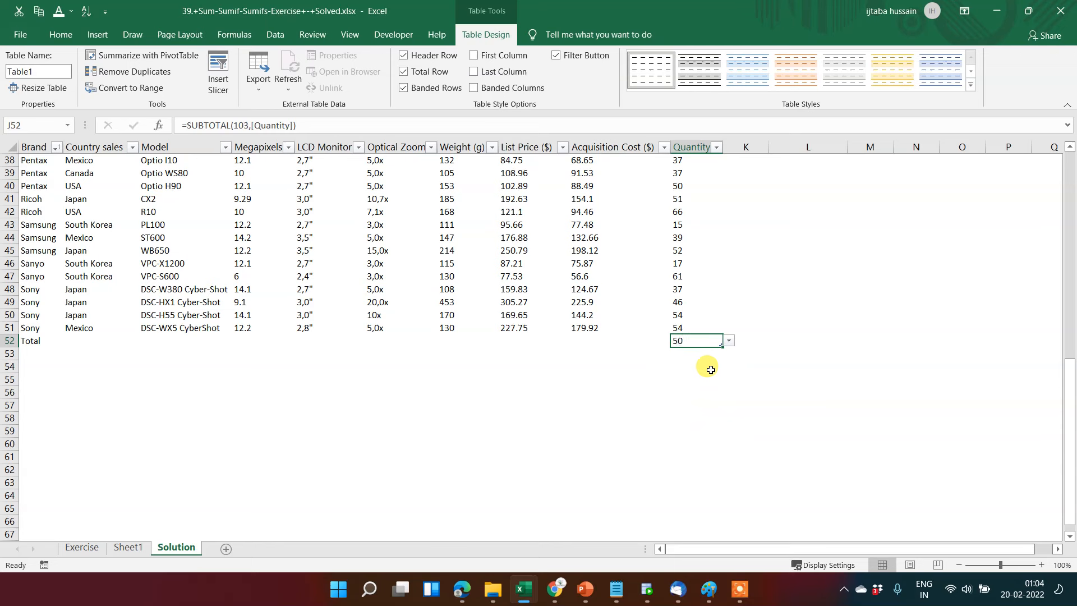
{"action": "left_click", "coordinate": [729, 341]}
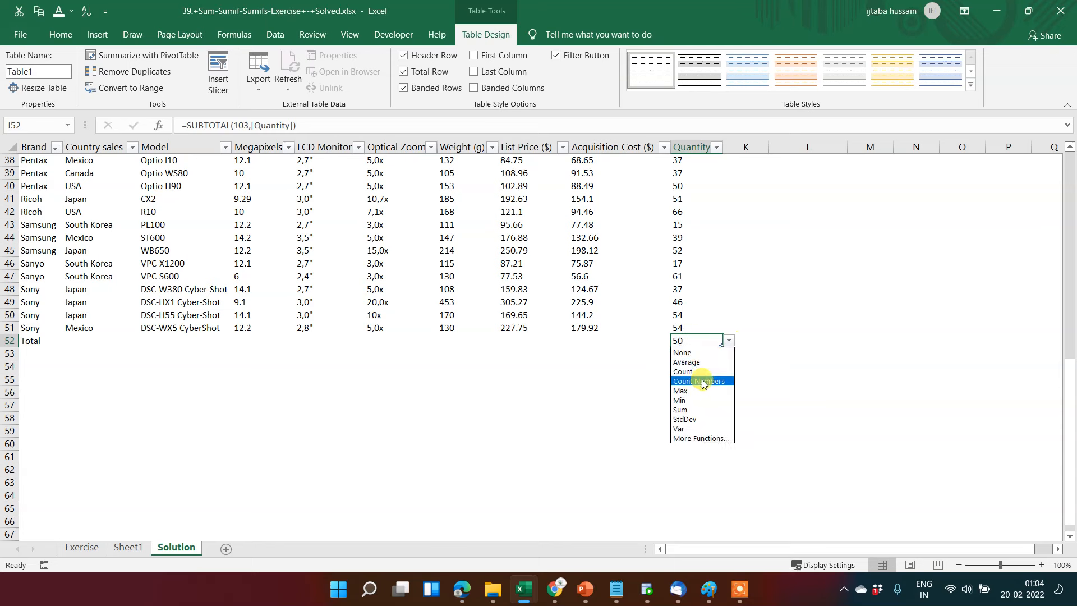
{"action": "left_click", "coordinate": [700, 381]}
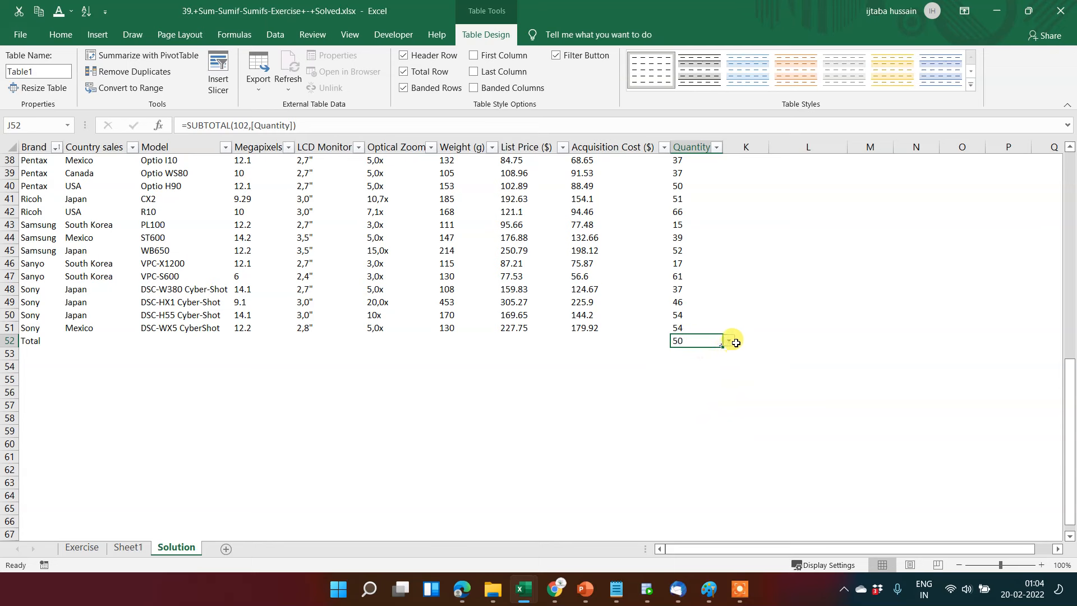
{"action": "left_click", "coordinate": [729, 341]}
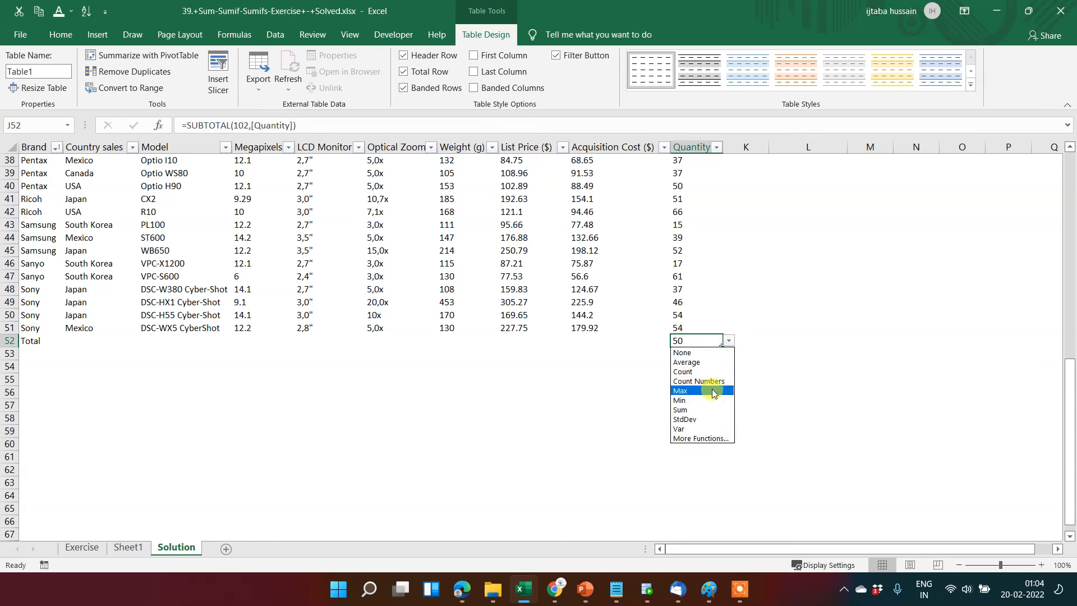
{"action": "left_click", "coordinate": [680, 391]}
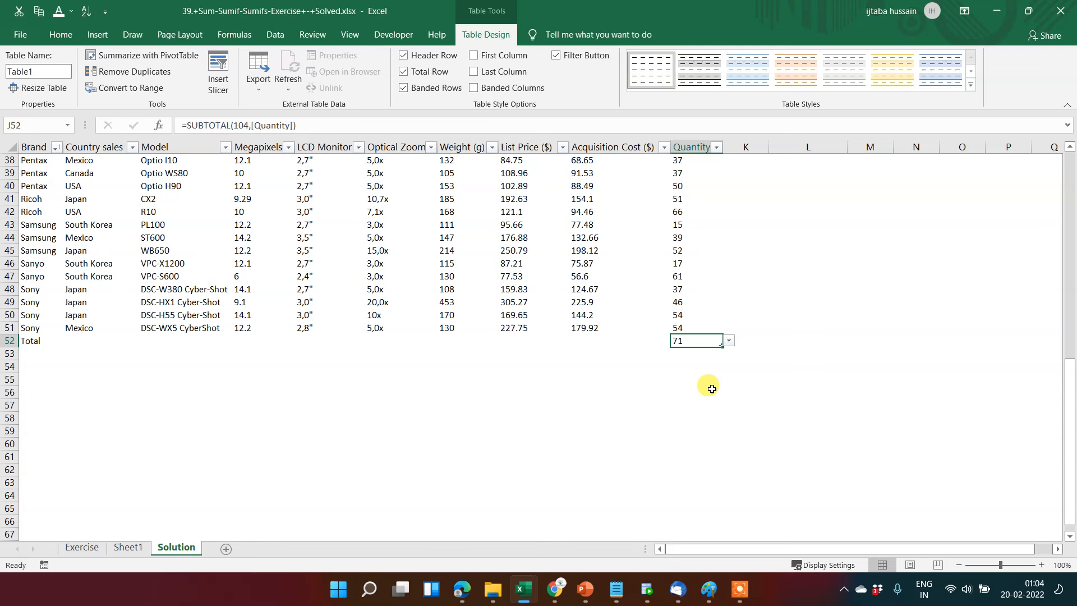
{"action": "mouse_move", "coordinate": [403, 72]}
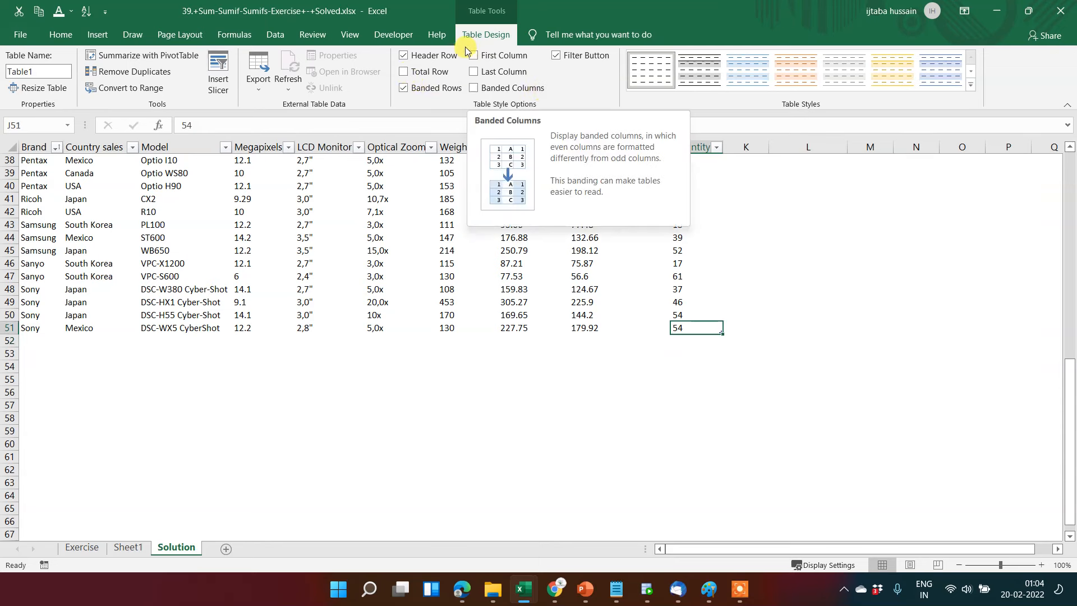
{"action": "mouse_move", "coordinate": [473, 56]}
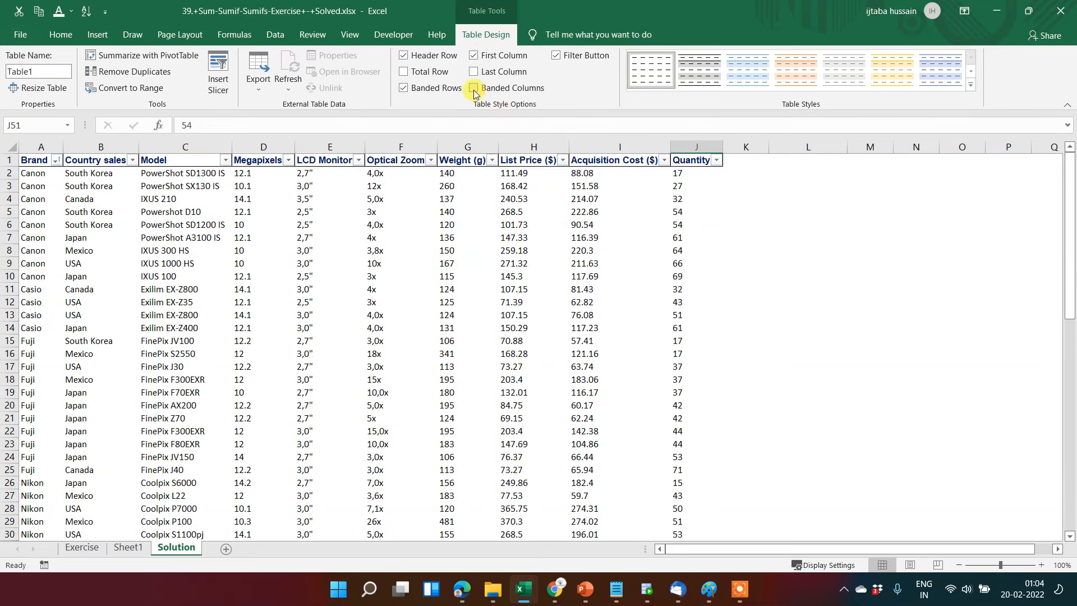
- Turn on banded columns and browse the Table Styles gallery for a light orange style
{"action": "scroll", "scroll_direction": "down", "scroll_amount": 3}
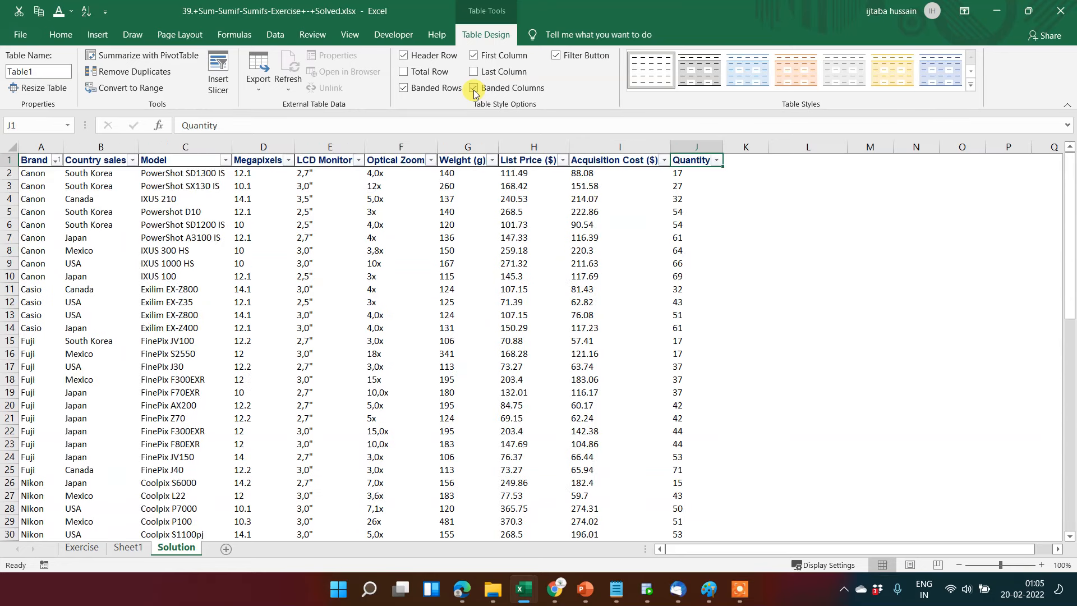
{"action": "left_click", "coordinate": [474, 88]}
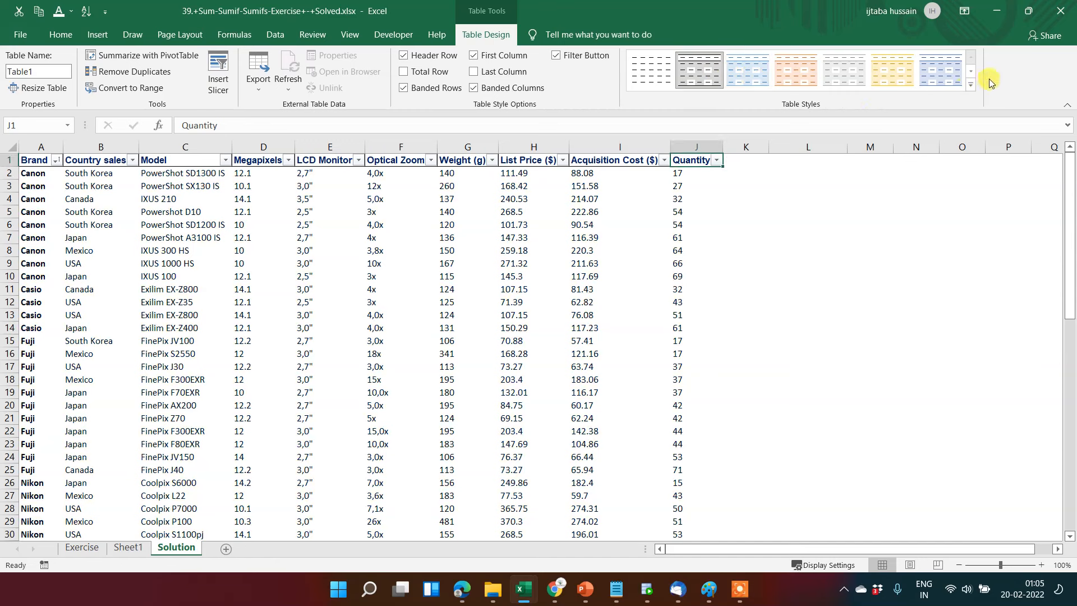
{"action": "mouse_move", "coordinate": [998, 81]}
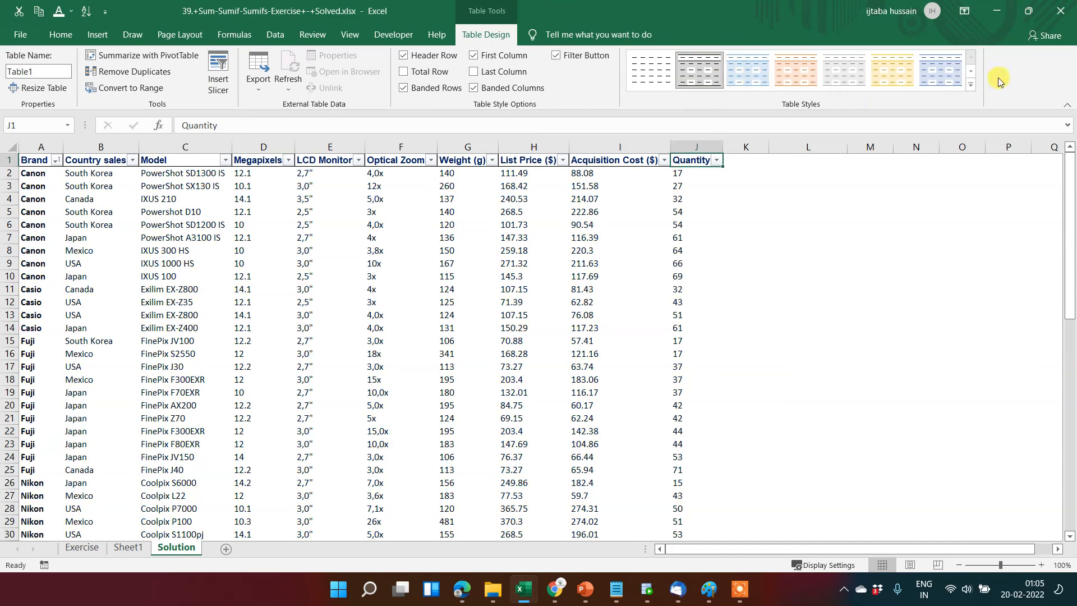
{"action": "left_click", "coordinate": [969, 86]}
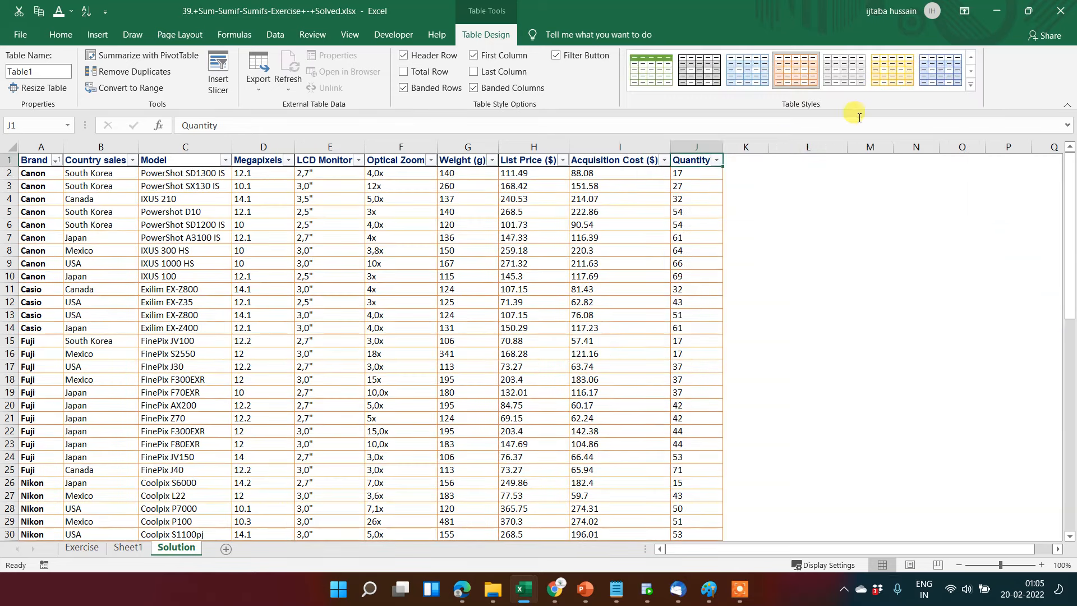
{"action": "left_click", "coordinate": [969, 85]}
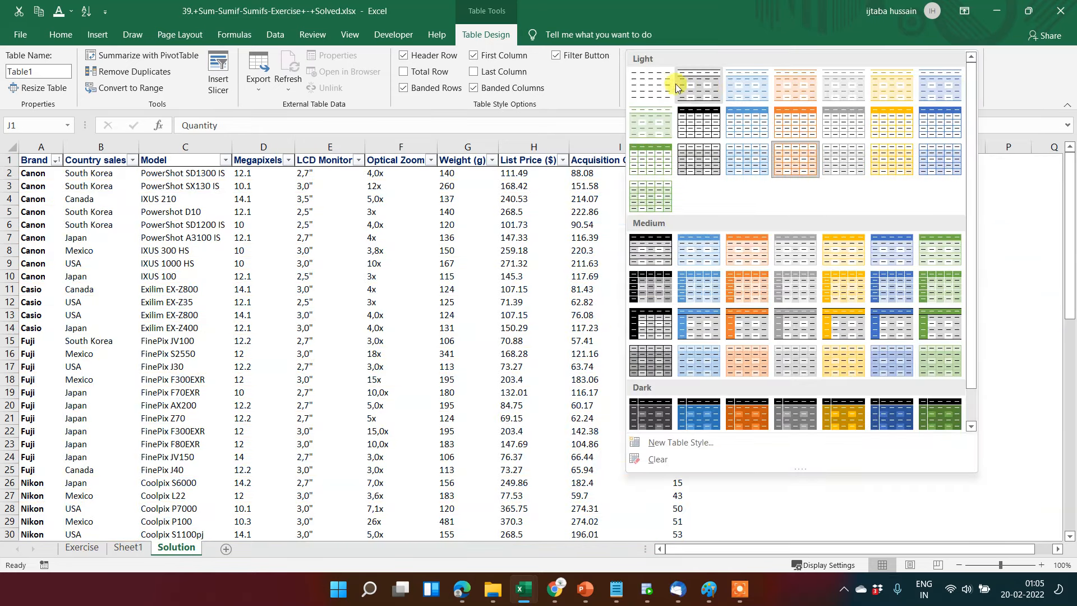
{"action": "left_click", "coordinate": [552, 55]}
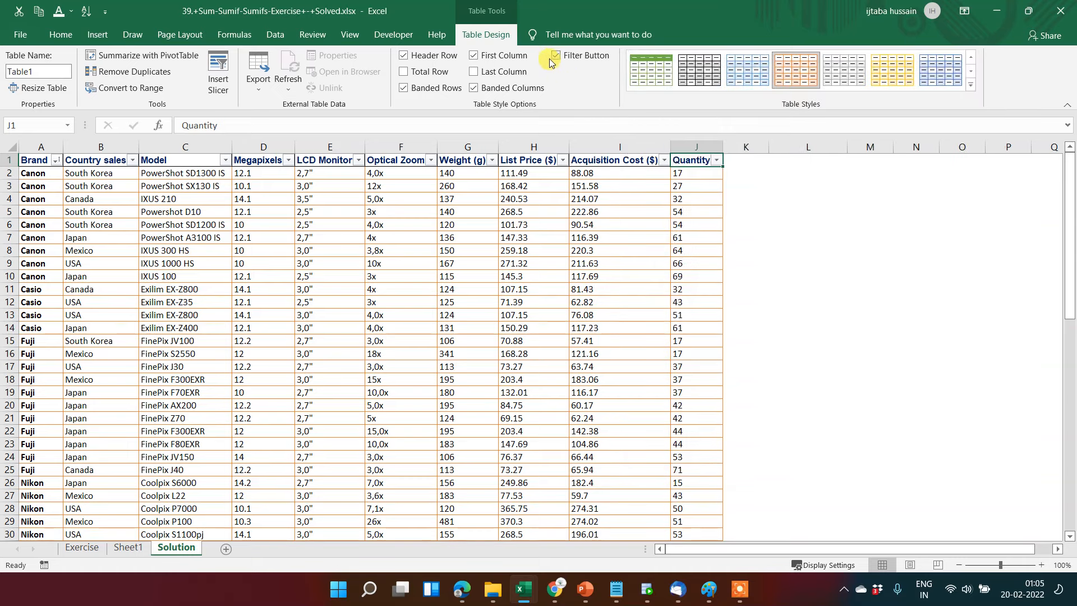
{"action": "mouse_move", "coordinate": [553, 55]}
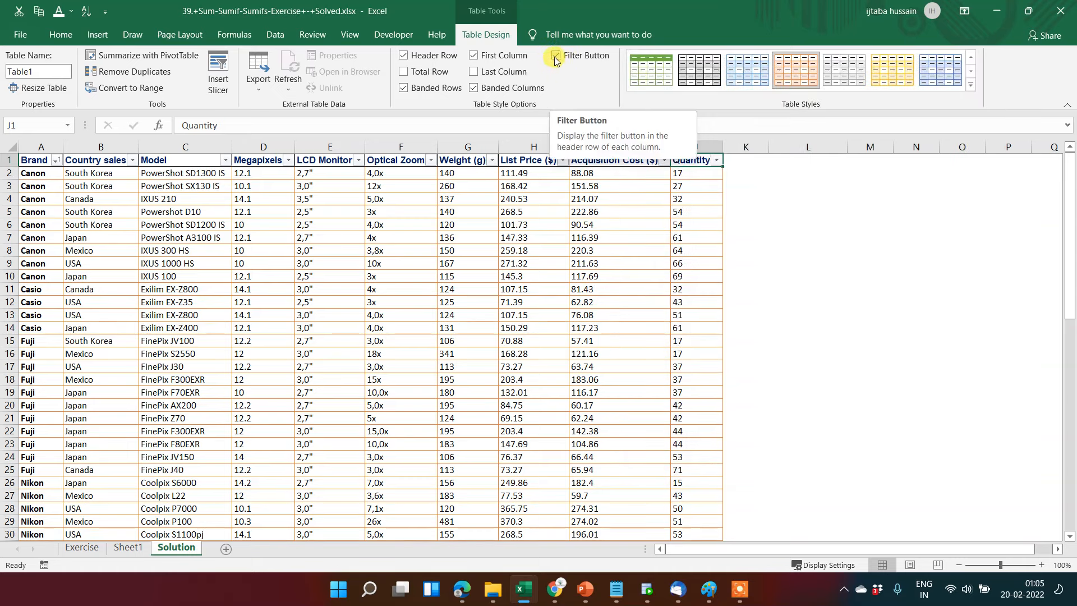
{"action": "left_click", "coordinate": [554, 55]}
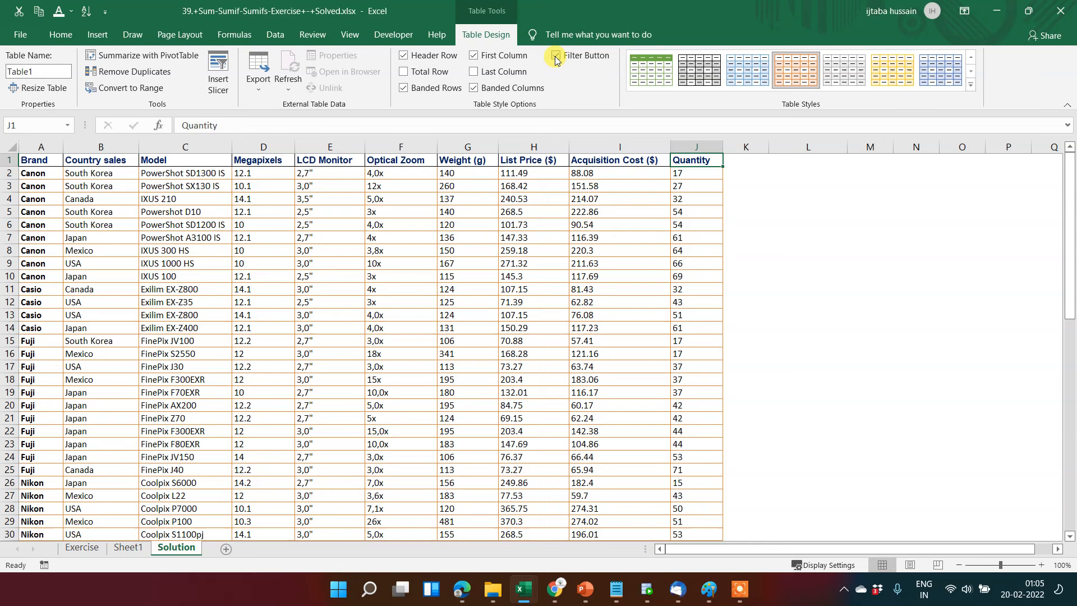
{"action": "left_click", "coordinate": [555, 56]}
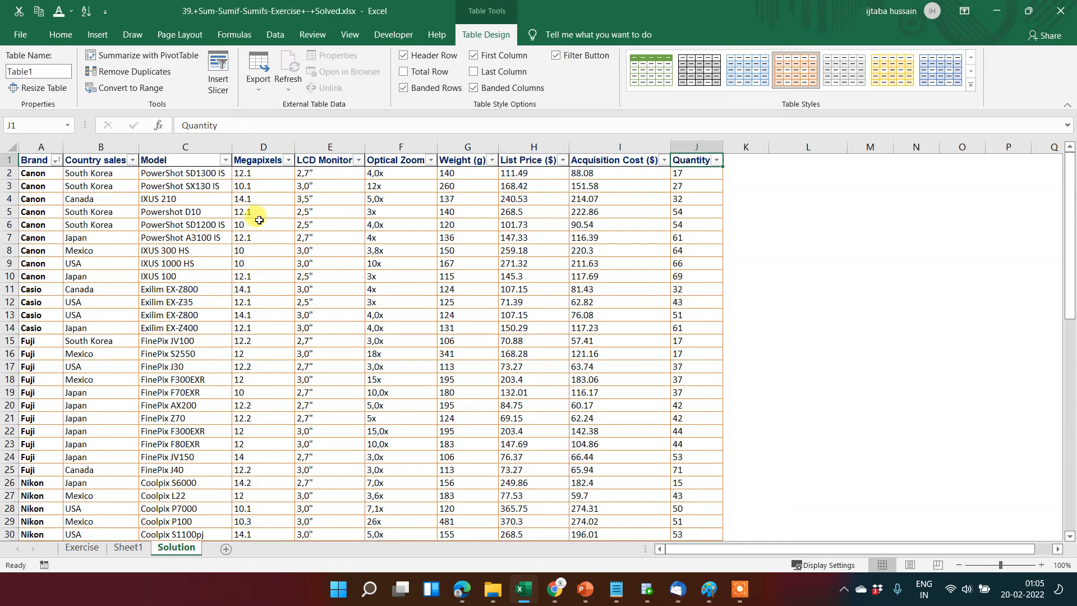
{"action": "mouse_move", "coordinate": [288, 304]}
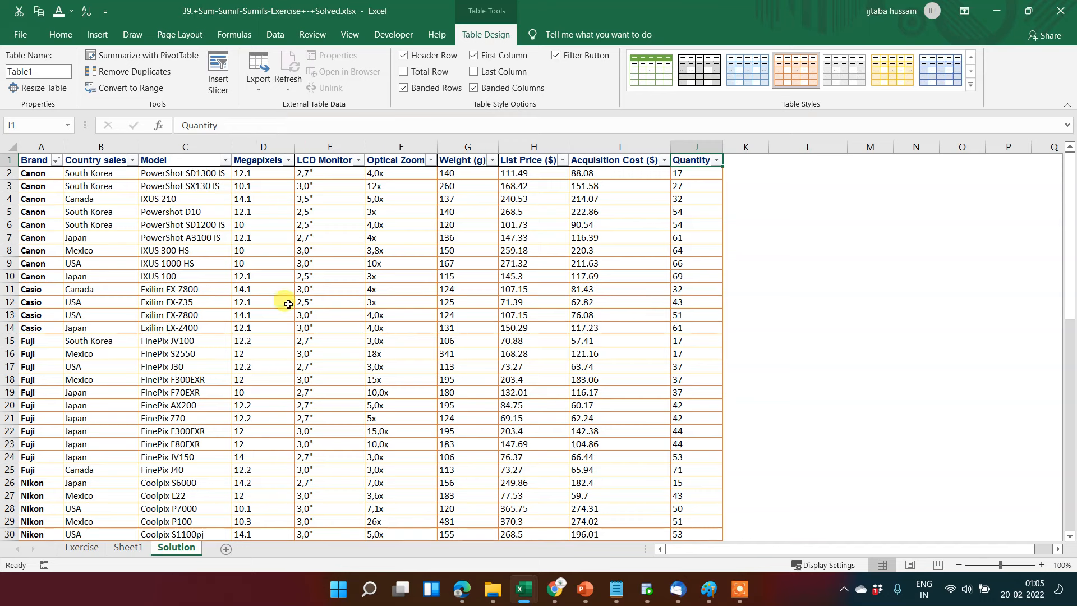
{"action": "mouse_move", "coordinate": [218, 68]}
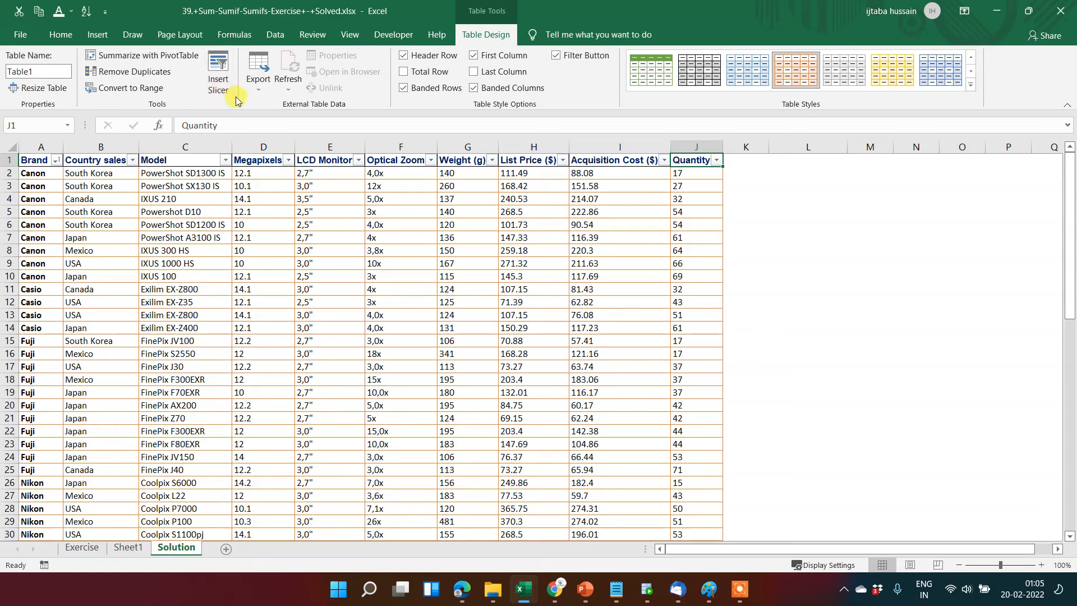
{"action": "mouse_move", "coordinate": [218, 68]}
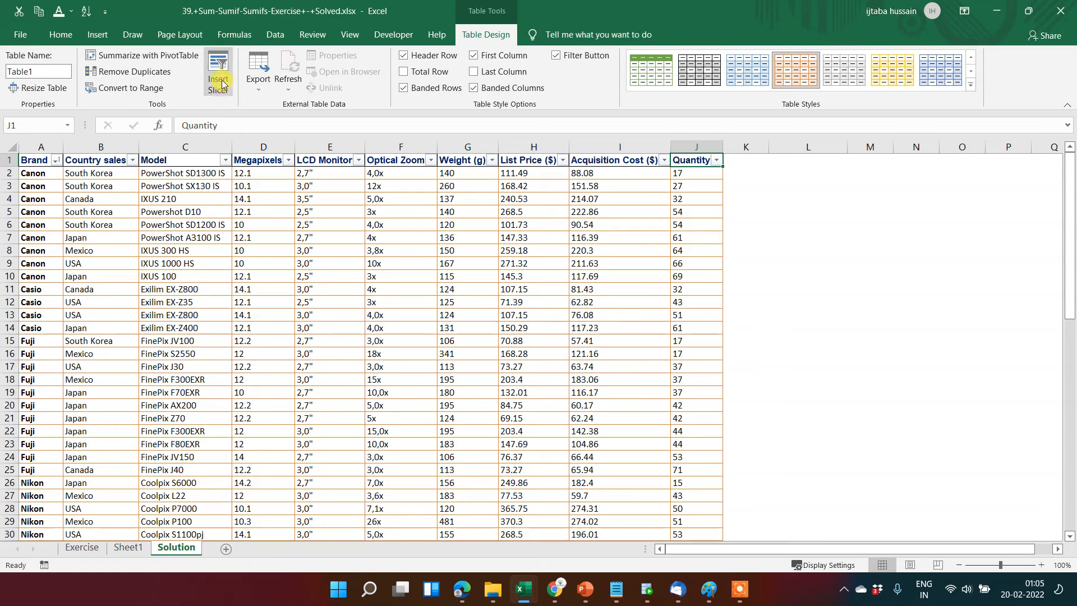
{"action": "mouse_move", "coordinate": [218, 70]}
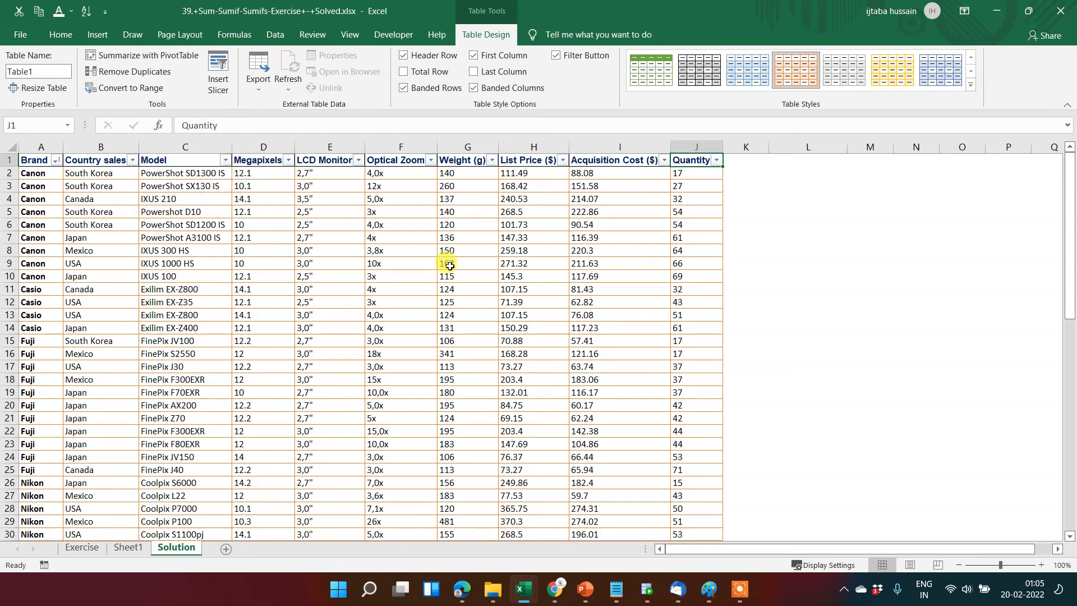
{"action": "mouse_move", "coordinate": [730, 251]}
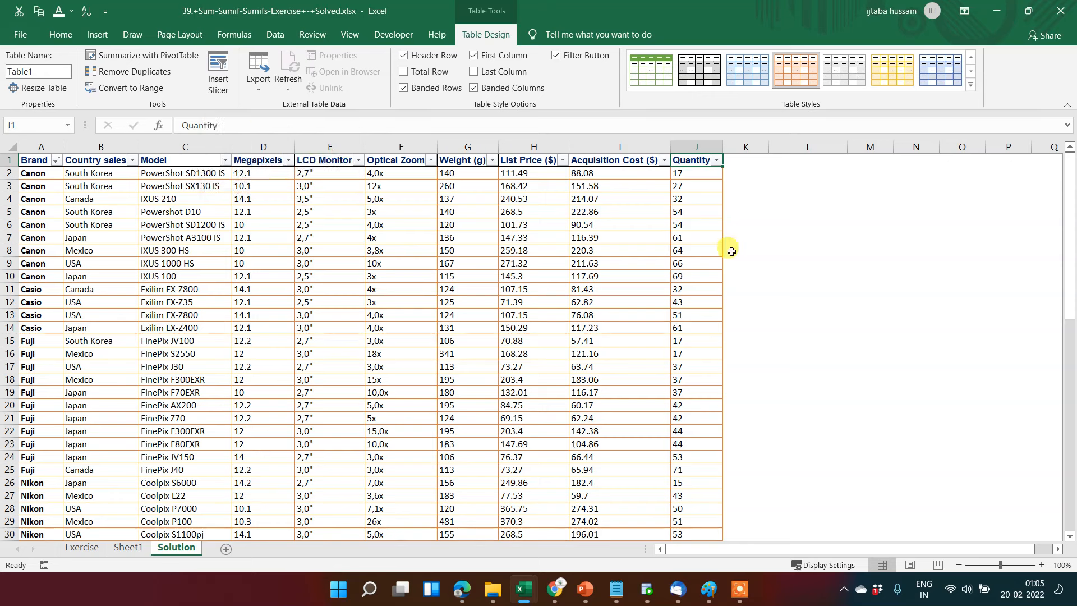
{"action": "mouse_move", "coordinate": [764, 141]}
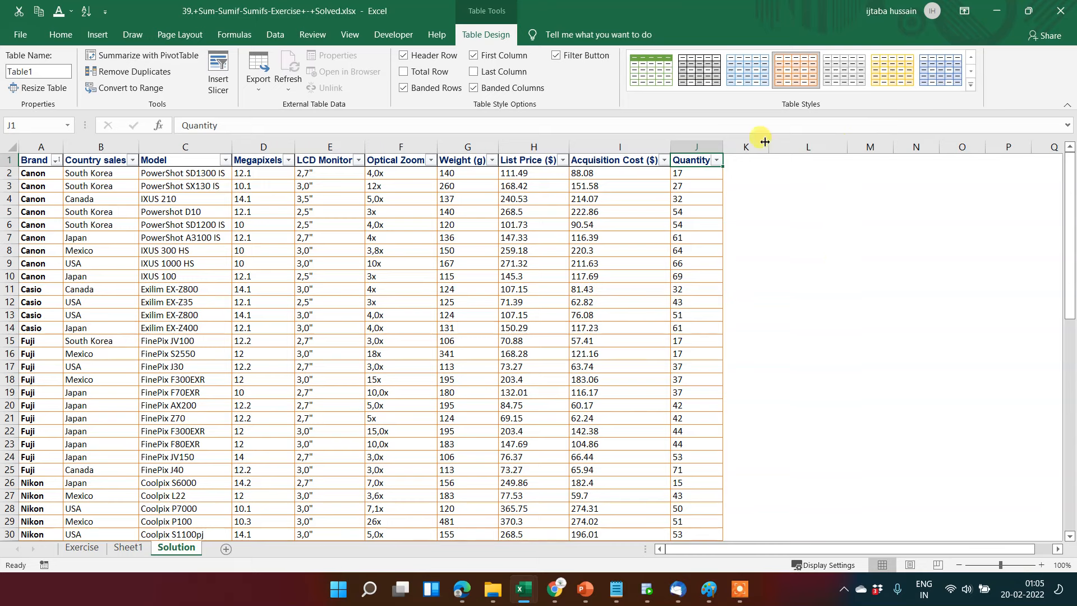
{"action": "mouse_move", "coordinate": [815, 231]}
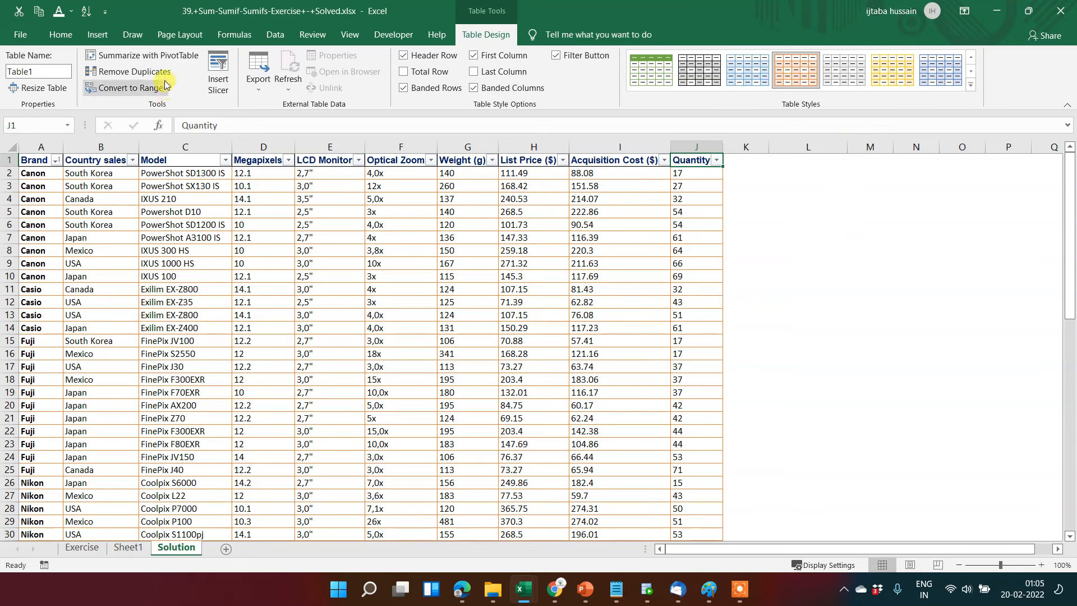
{"action": "mouse_move", "coordinate": [133, 72]}
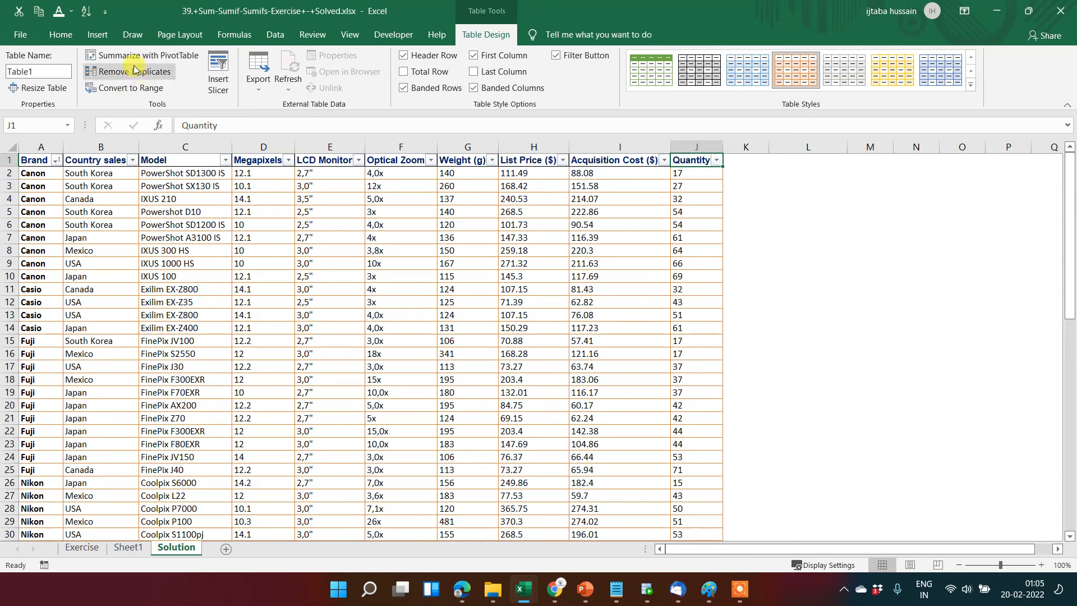
{"action": "mouse_move", "coordinate": [147, 55]}
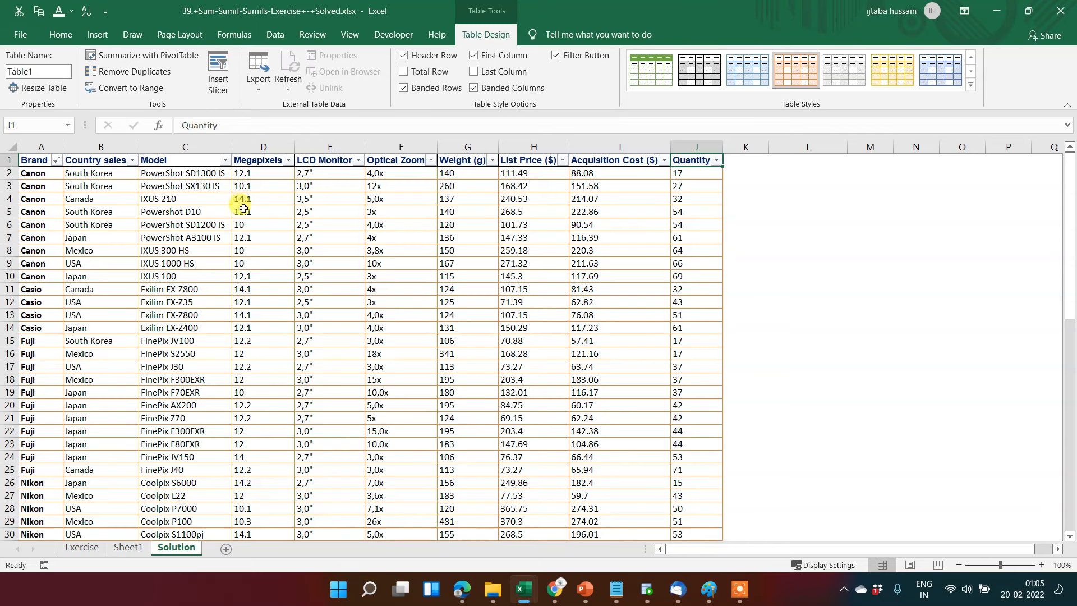
- Review a List Price value, then select empty cell K1 beside the Quantity header
{"action": "left_click", "coordinate": [511, 185]}
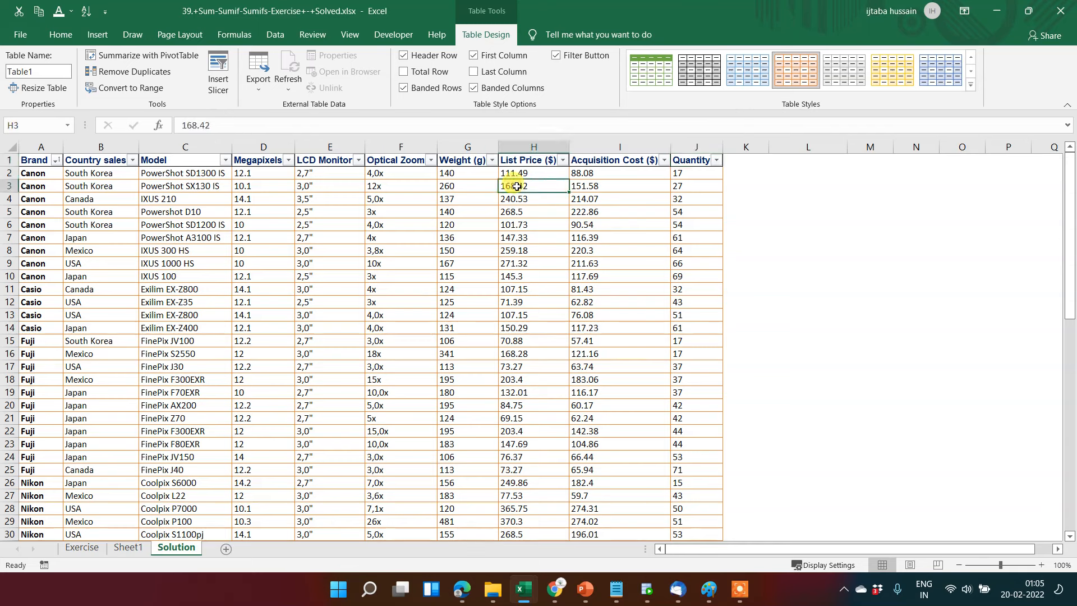
{"action": "left_click", "coordinate": [691, 161]}
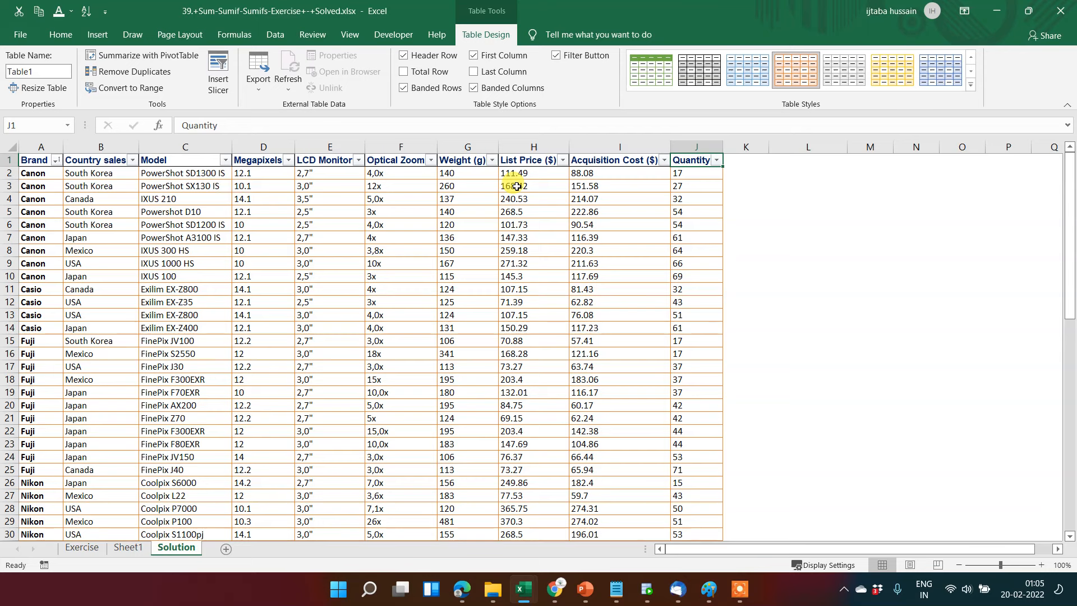
{"action": "left_click", "coordinate": [746, 160]}
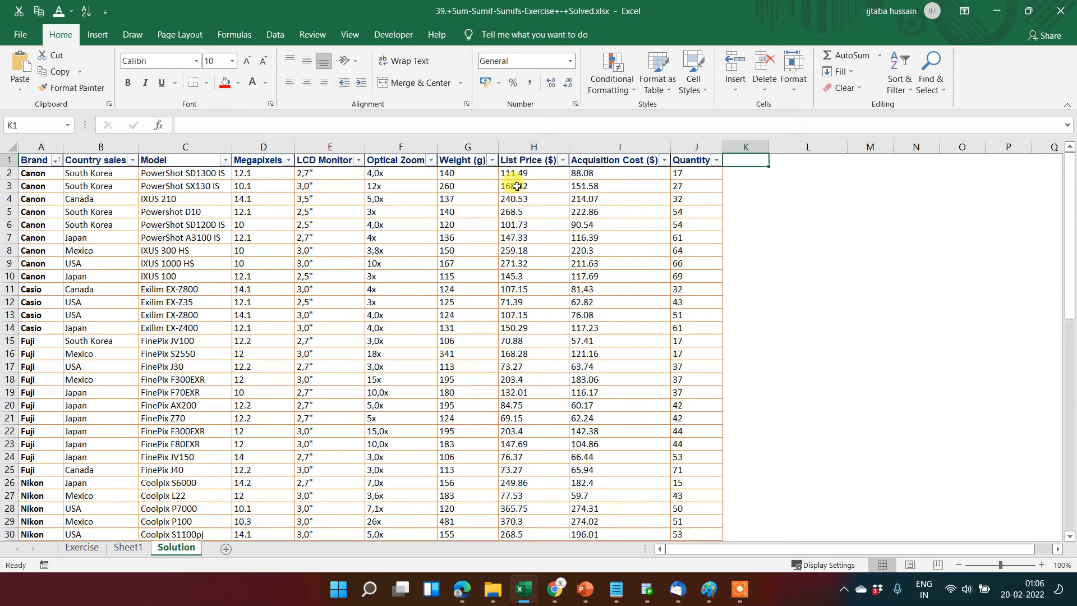
- Add a Count heading in K1 so the table expands, and begin a formula in K2
{"action": "type", "text": "Count"}
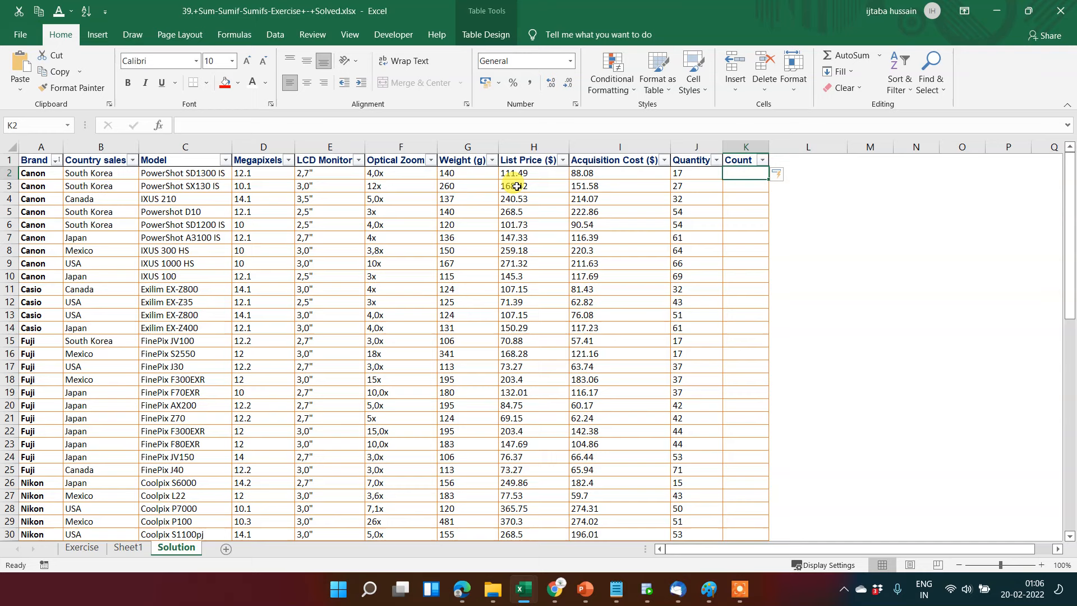
{"action": "mouse_move", "coordinate": [723, 322]}
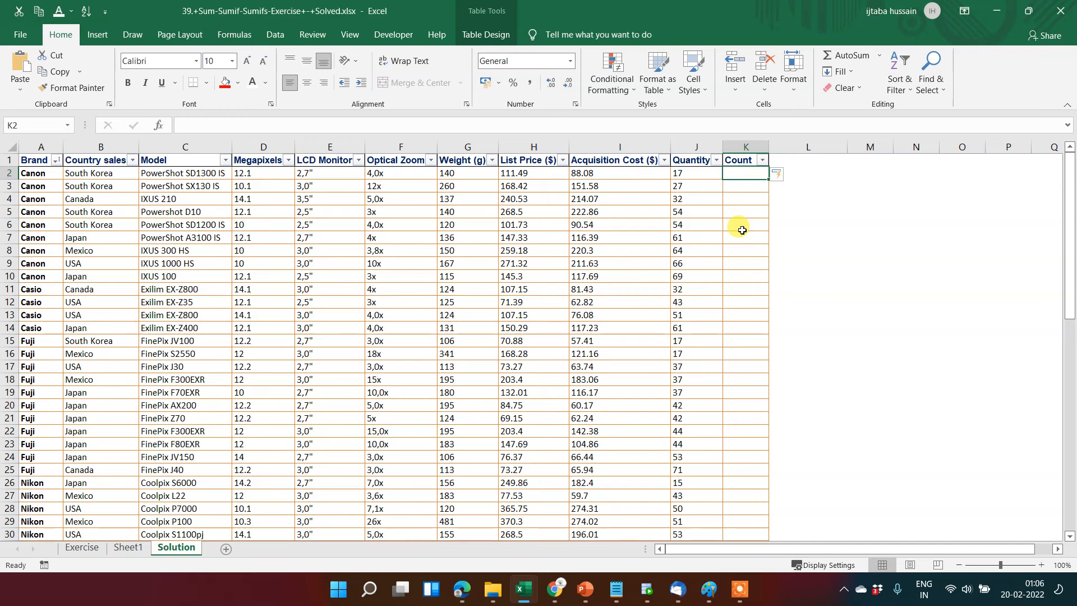
{"action": "type", "text": "="}
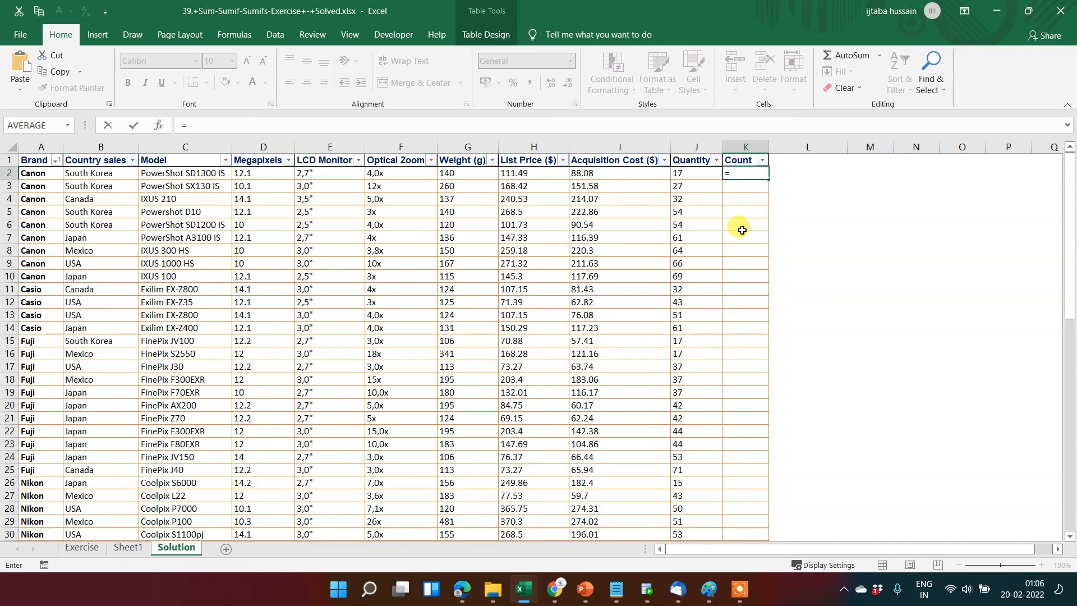
{"action": "left_click", "coordinate": [618, 172]}
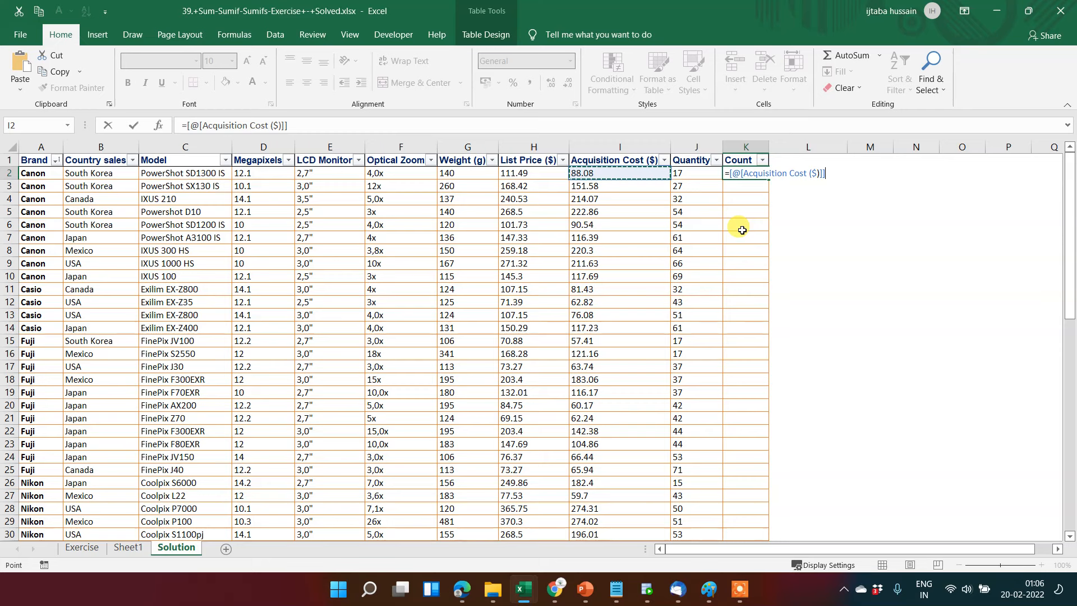
{"action": "mouse_move", "coordinate": [735, 183]}
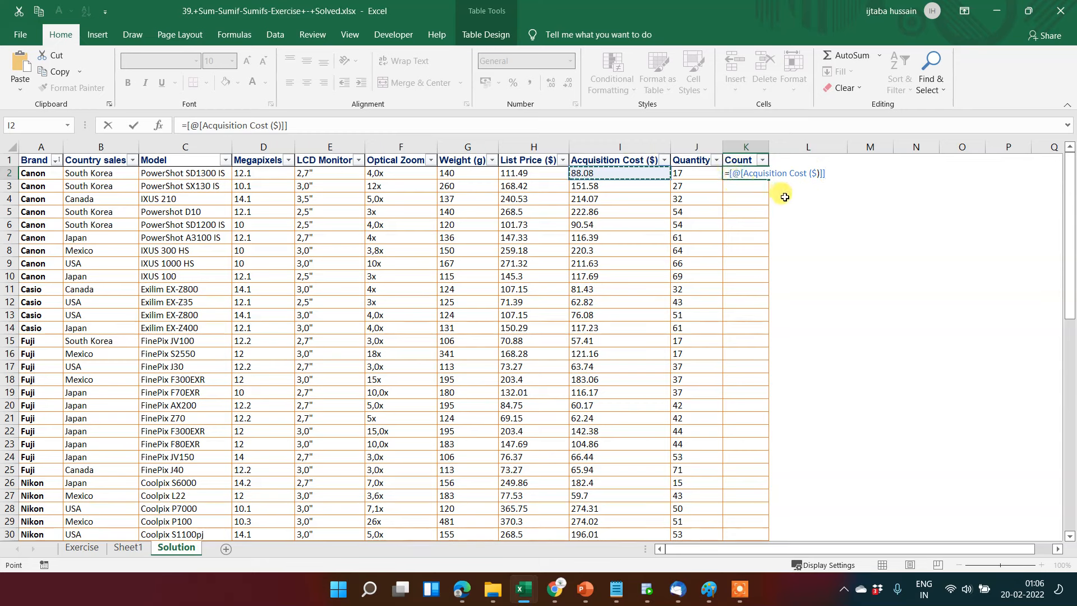
{"action": "type", "text": "*"}
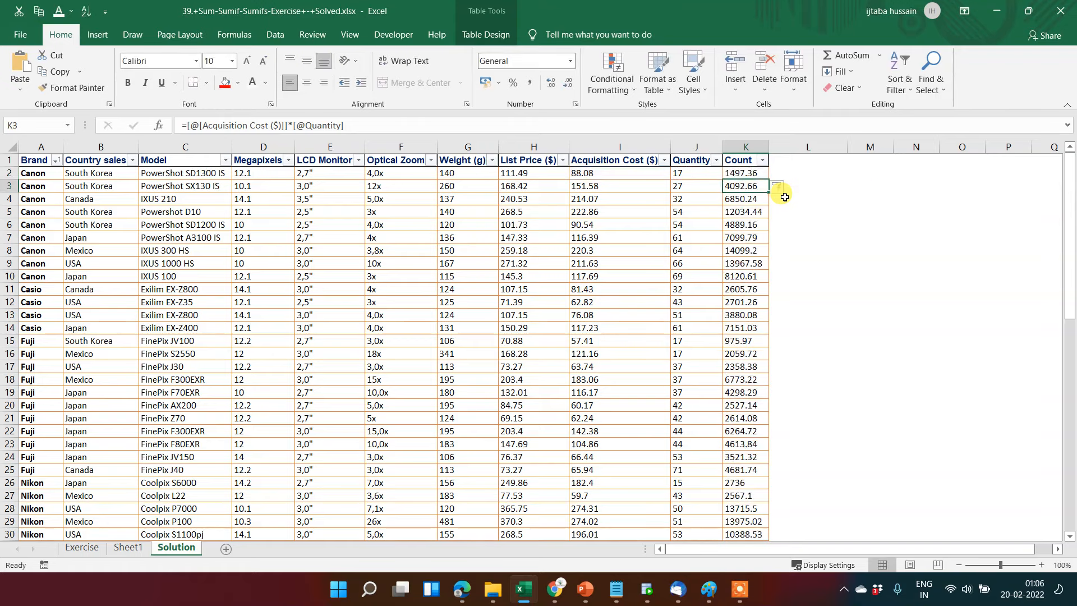
{"action": "scroll", "scroll_direction": "down", "scroll_amount": 3}
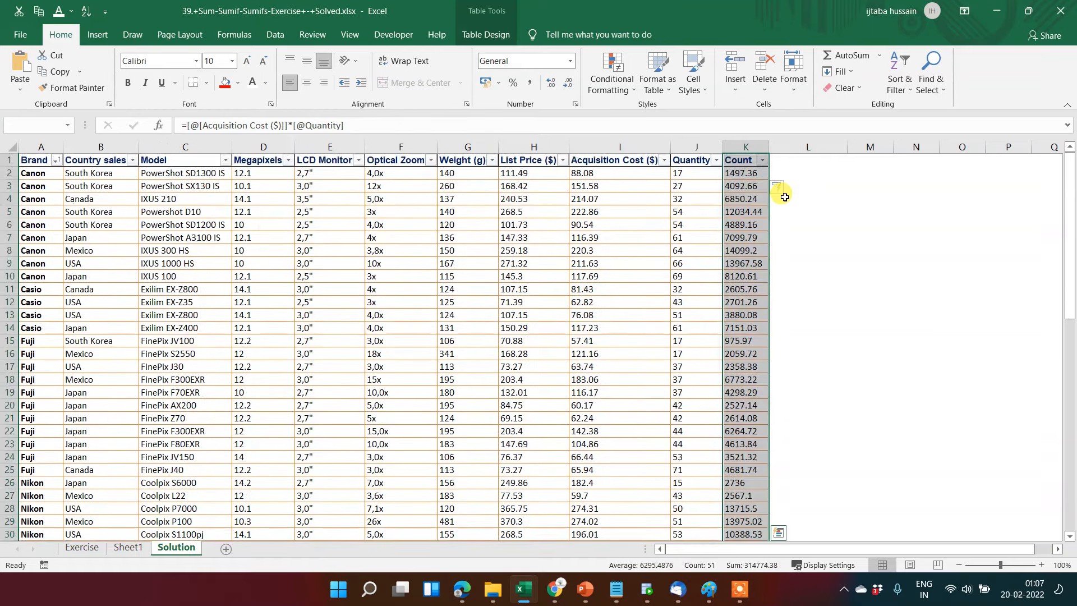
{"action": "left_click", "coordinate": [737, 157]}
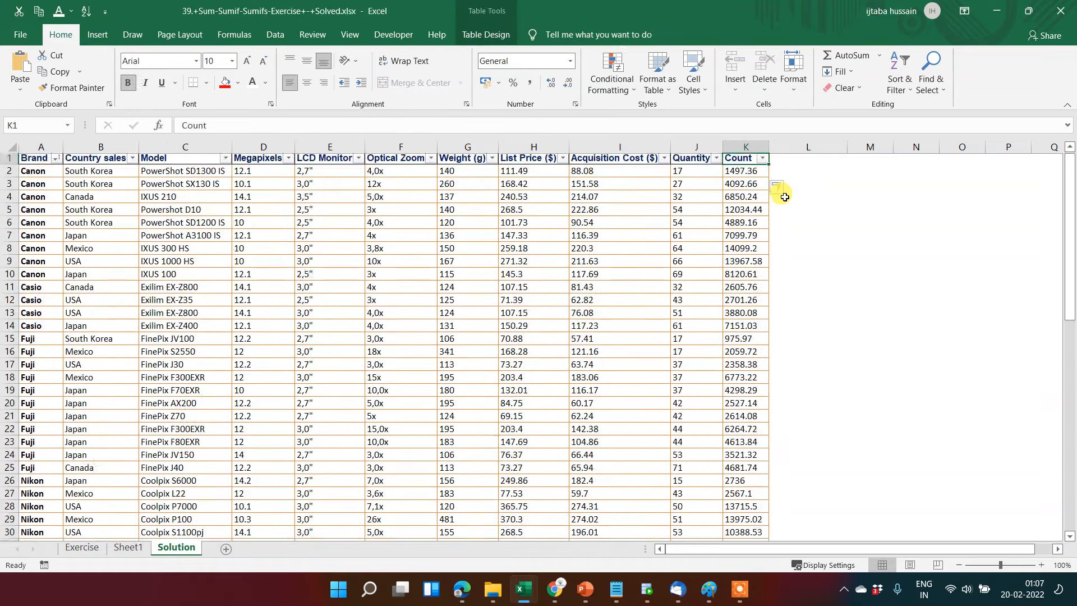
{"action": "scroll", "scroll_direction": "down", "scroll_amount": 3}
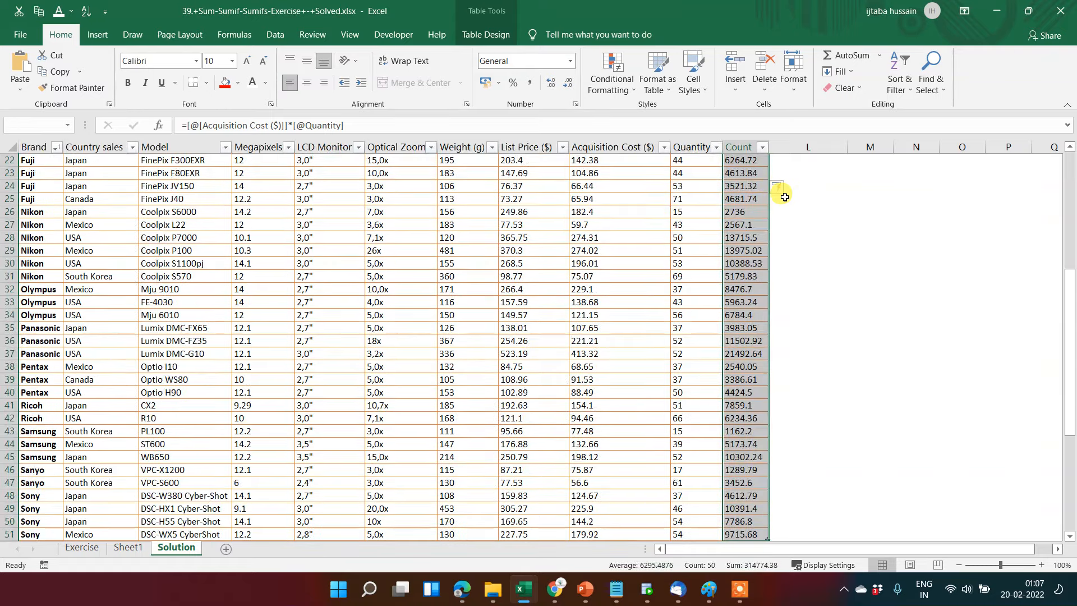
{"action": "left_click", "coordinate": [782, 191]}
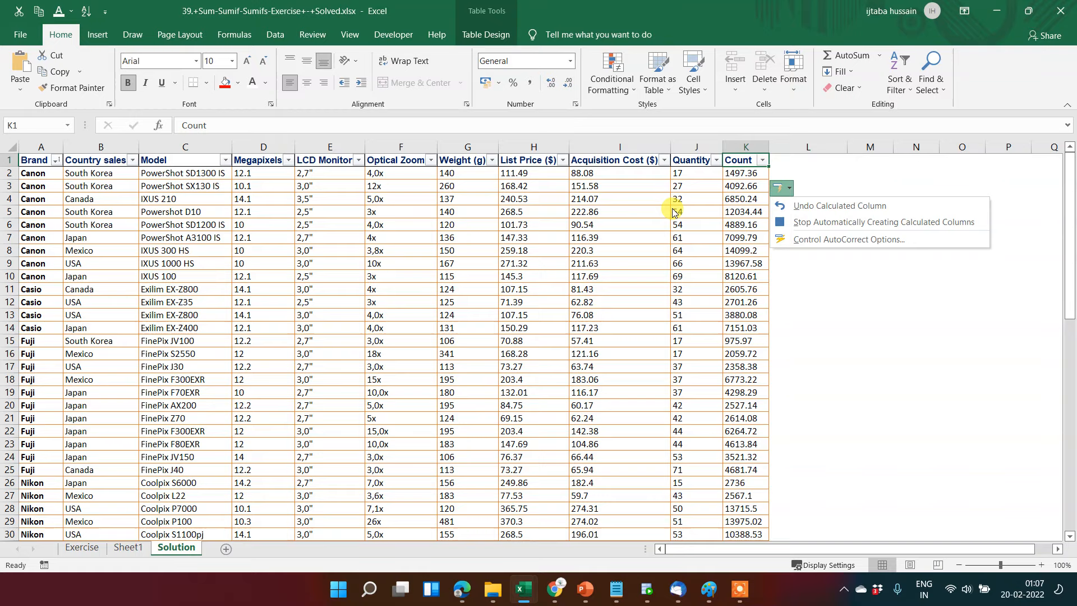
{"action": "left_click", "coordinate": [40, 160]}
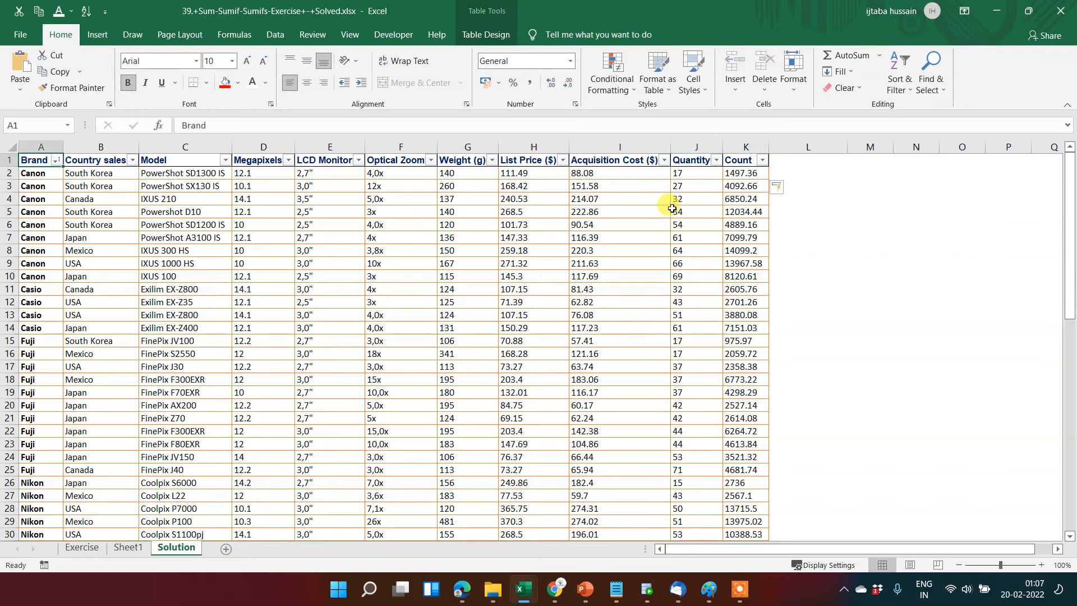